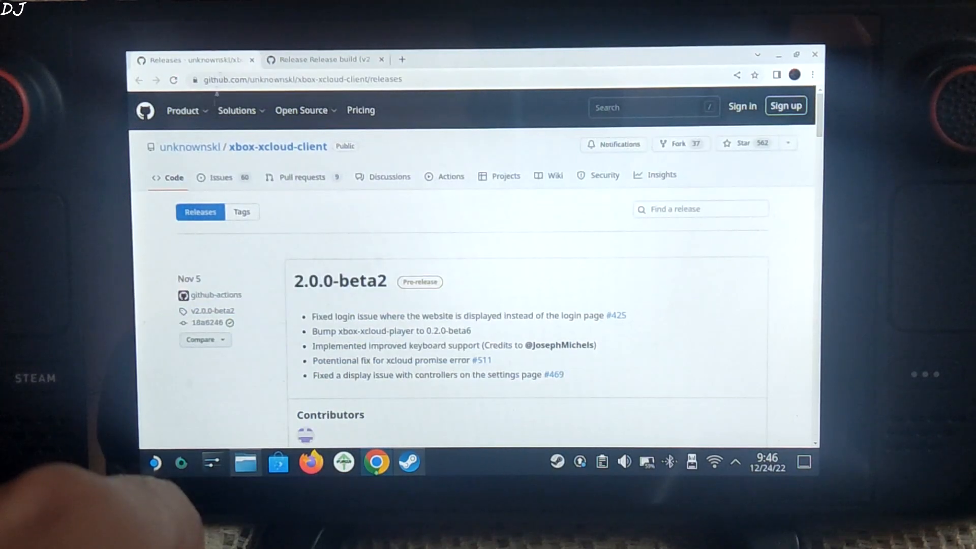
mouse_move(343, 238)
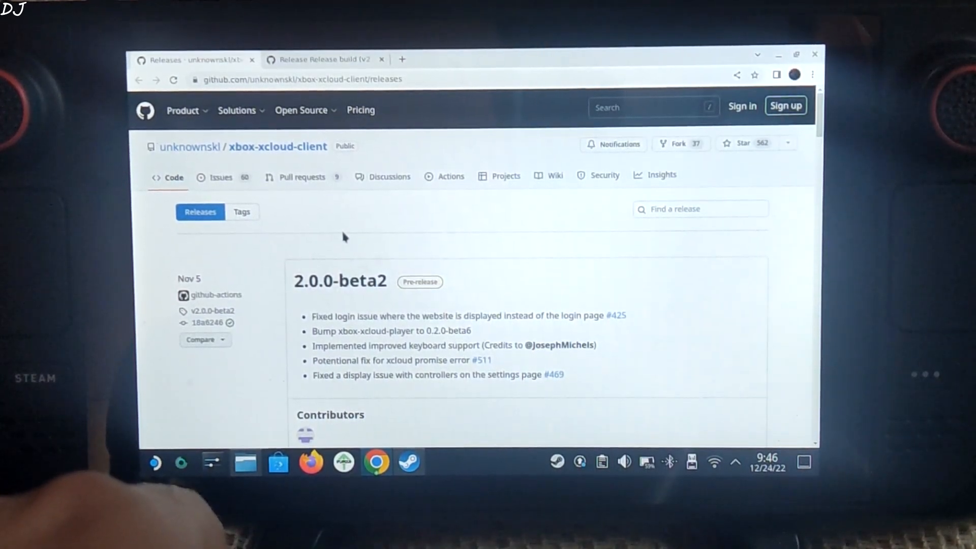
mouse_move(542, 205)
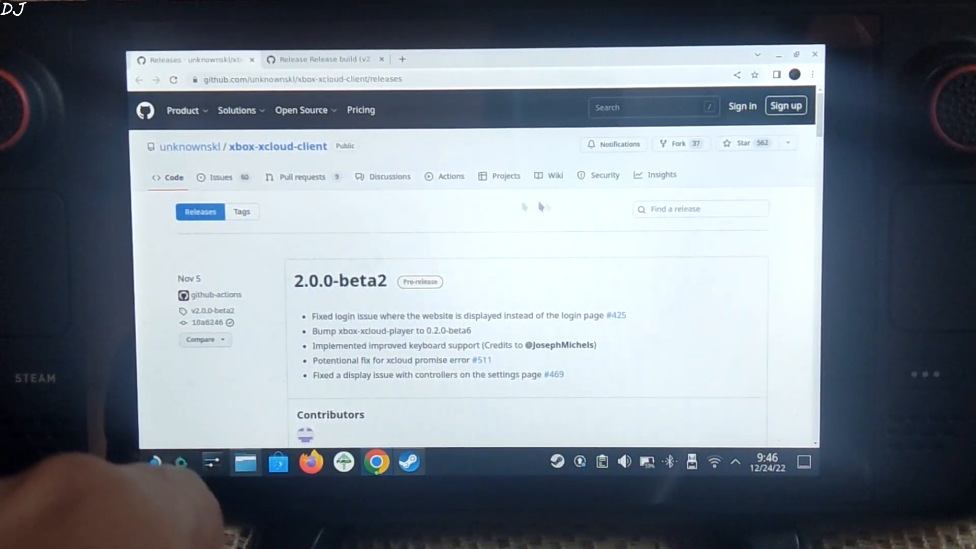
- Download Greenlight-2.0.0-beta2.AppImage from the xbox-xcloud-client releases Assets
left_click(321, 59)
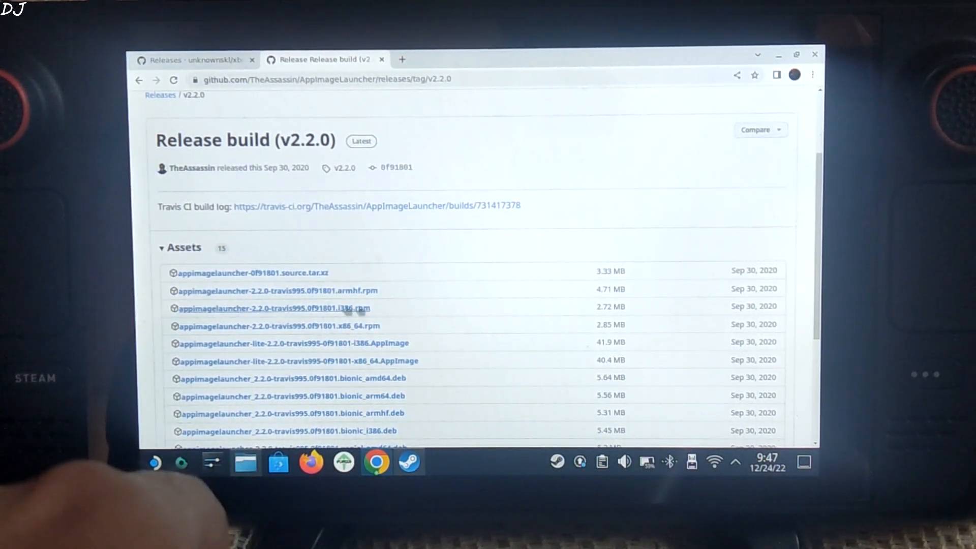
left_click(194, 59)
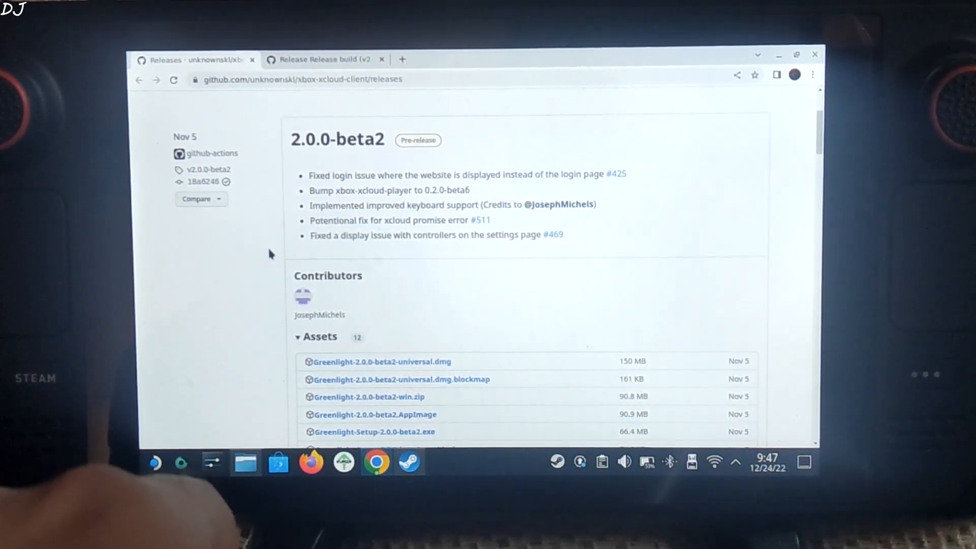
scroll("down", 3)
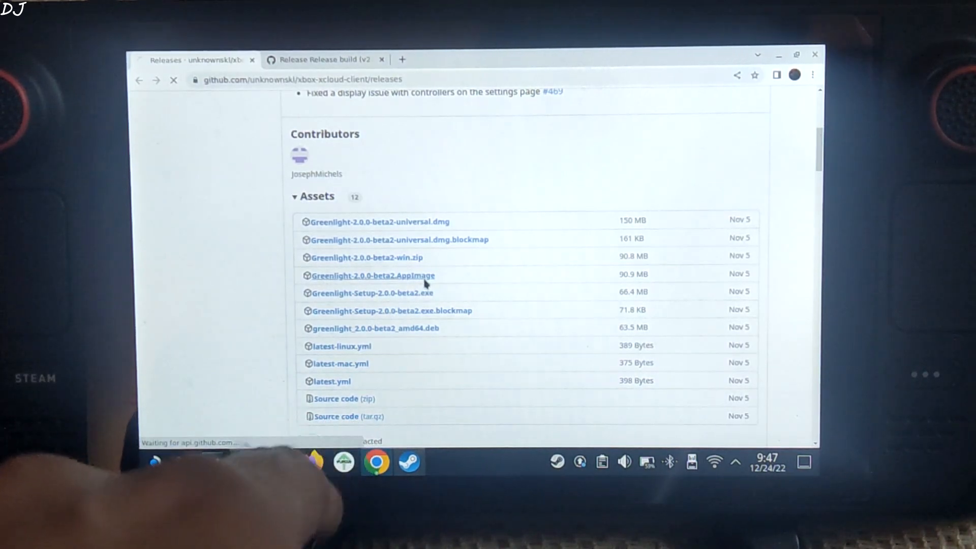
left_click(373, 275)
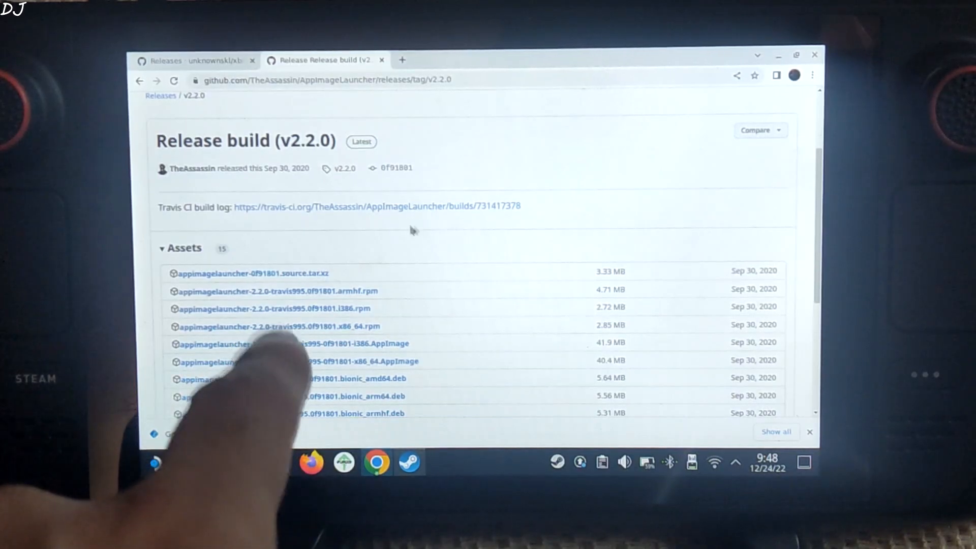
- Download the appimagelauncher-lite x86_64 AppImage from its release page
scroll("down", 3)
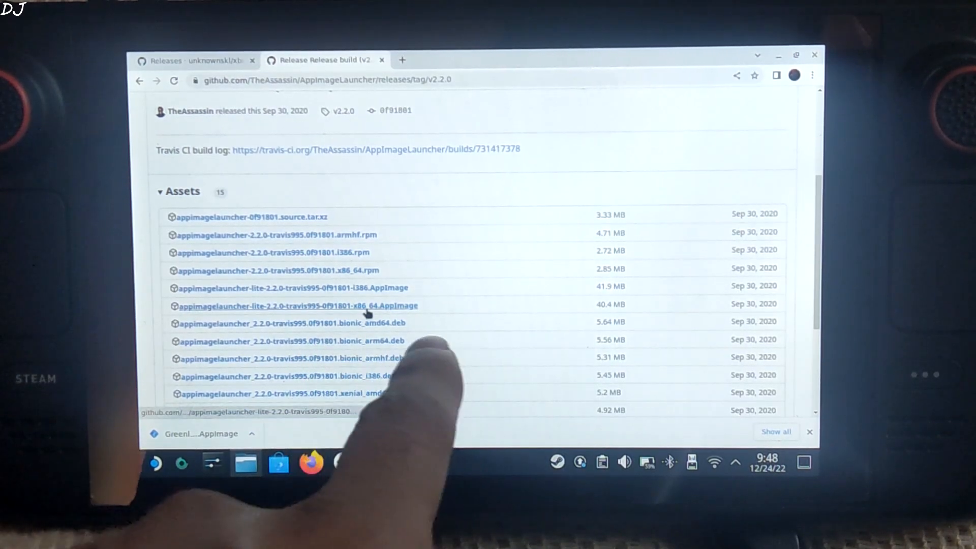
left_click(297, 306)
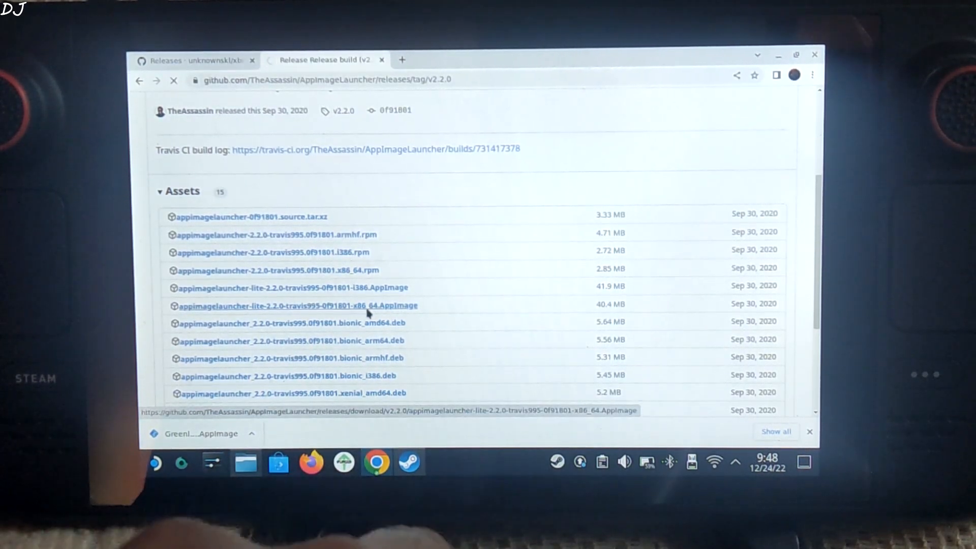
left_click(297, 305)
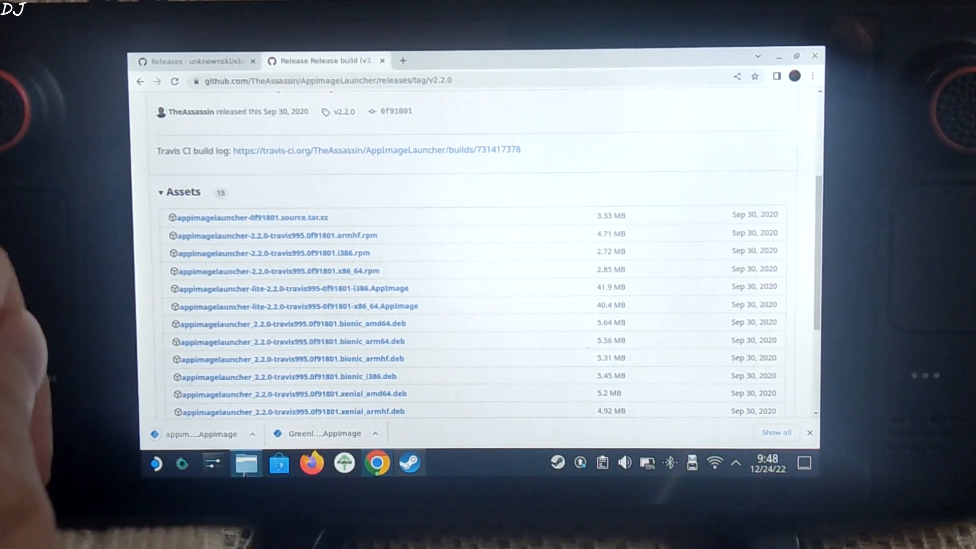
- Browse to the Downloads folder in Dolphin and select the AppImageLauncher lite AppImage
left_click(245, 463)
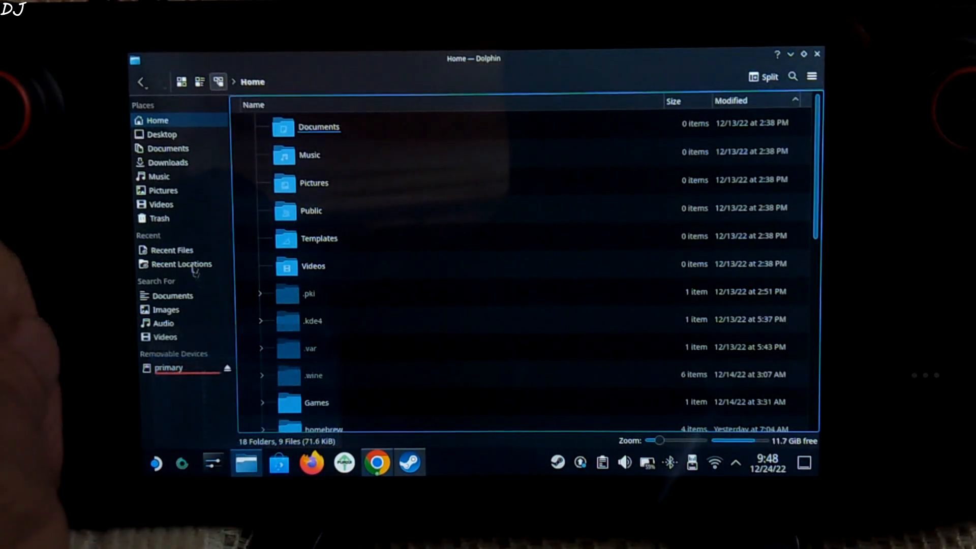
left_click(167, 162)
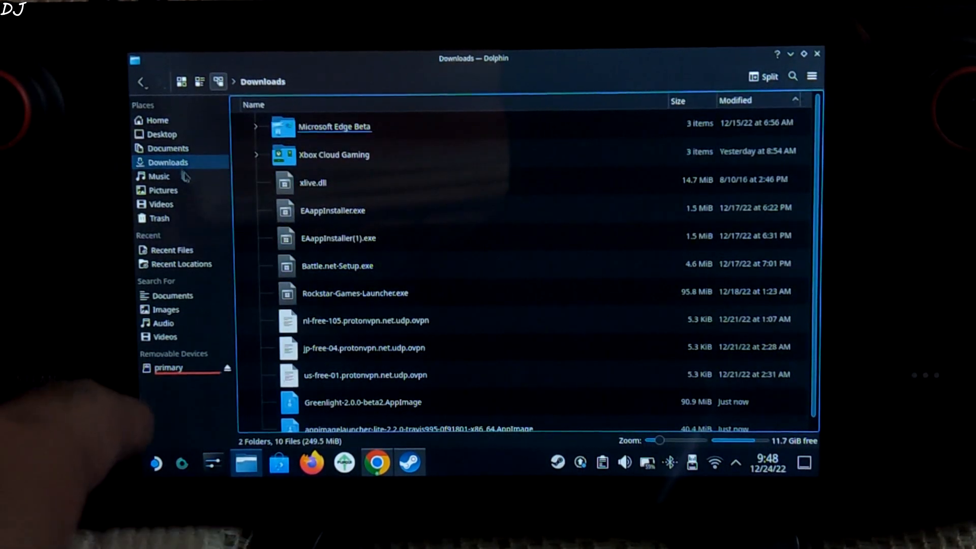
left_click(365, 310)
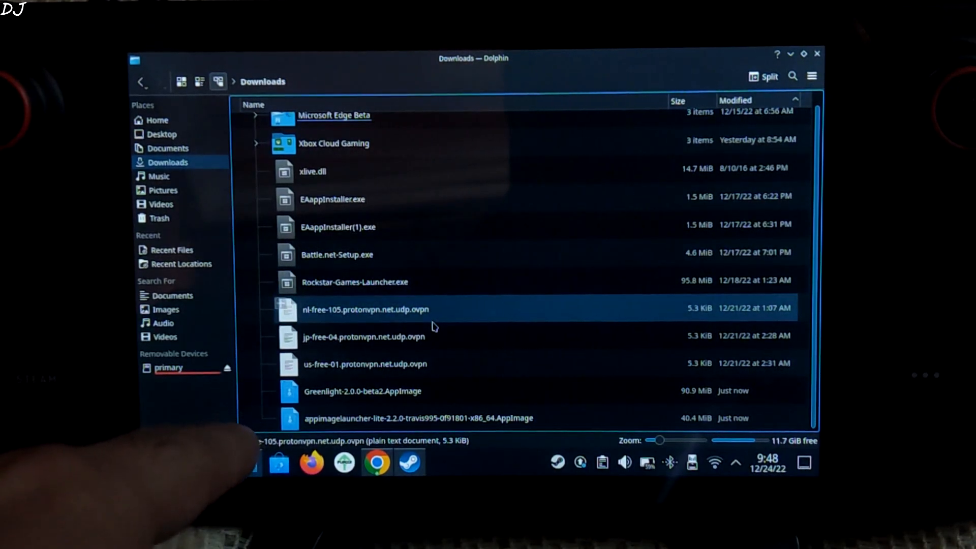
left_click(363, 391)
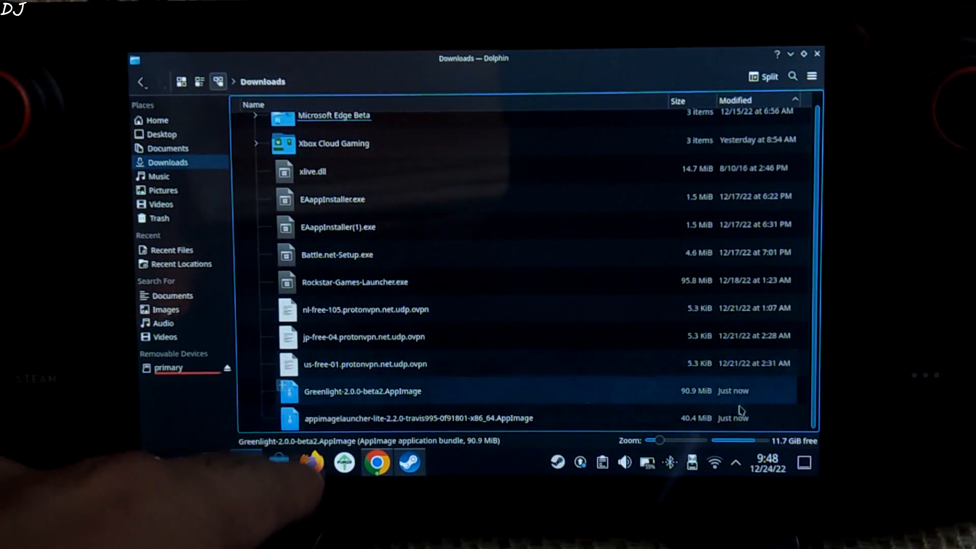
left_click(436, 418)
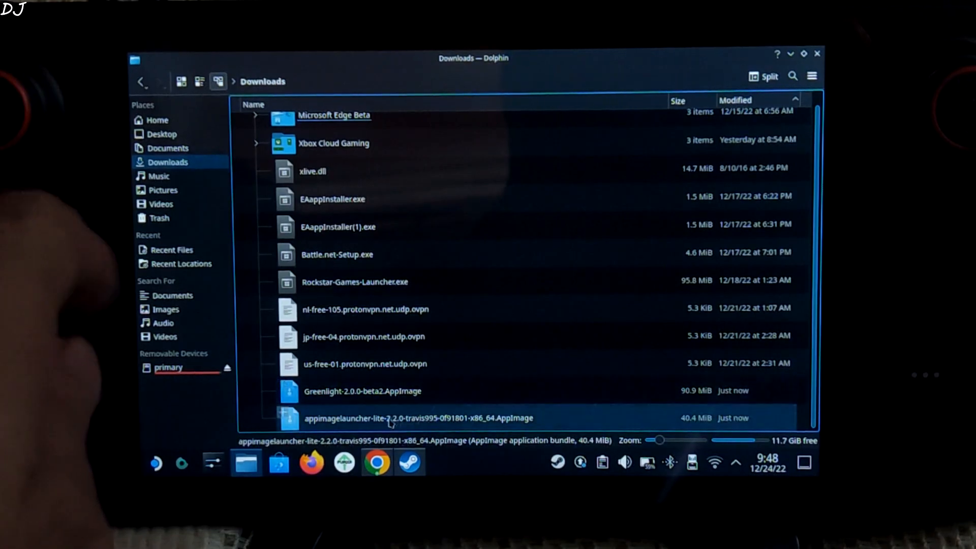
- Mark the AppImageLauncher lite AppImage as executable in its Properties permissions
right_click(389, 418)
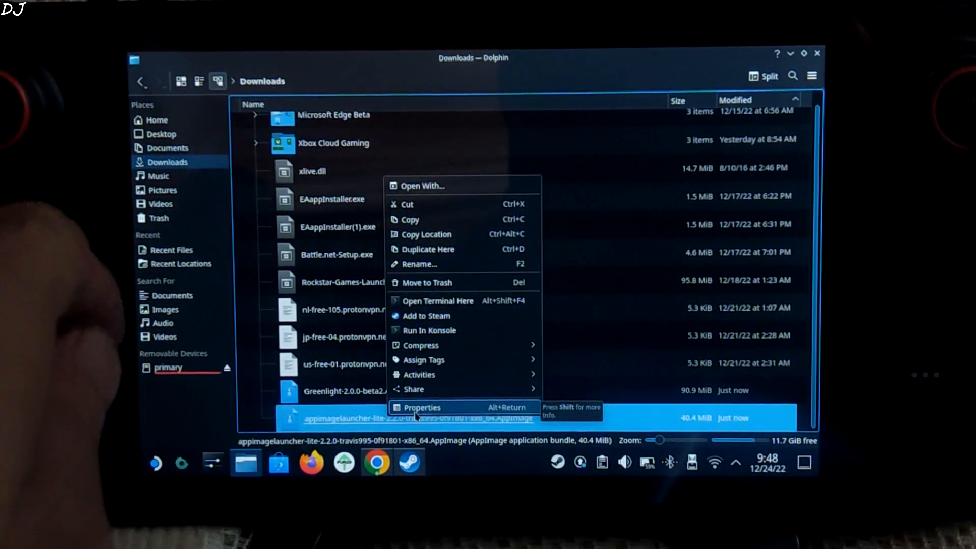
left_click(422, 408)
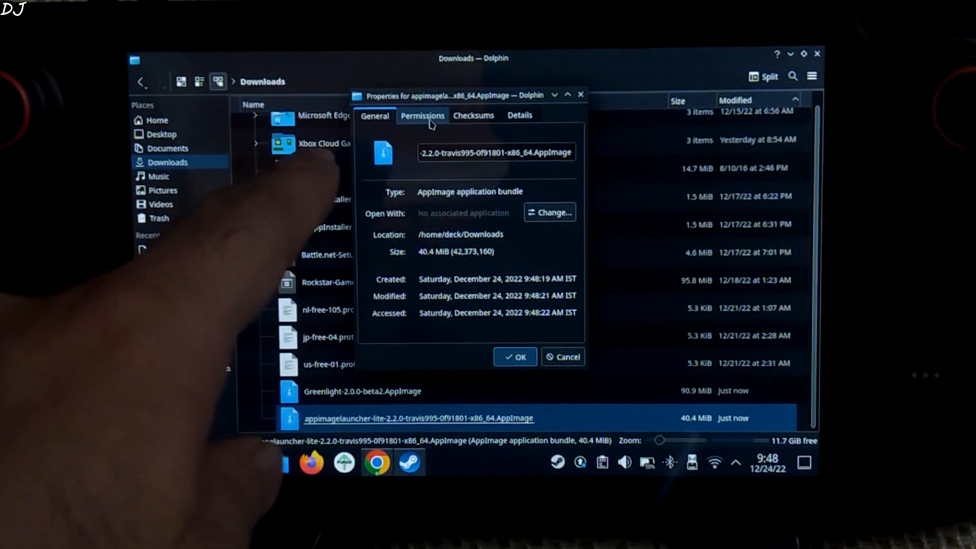
left_click(422, 115)
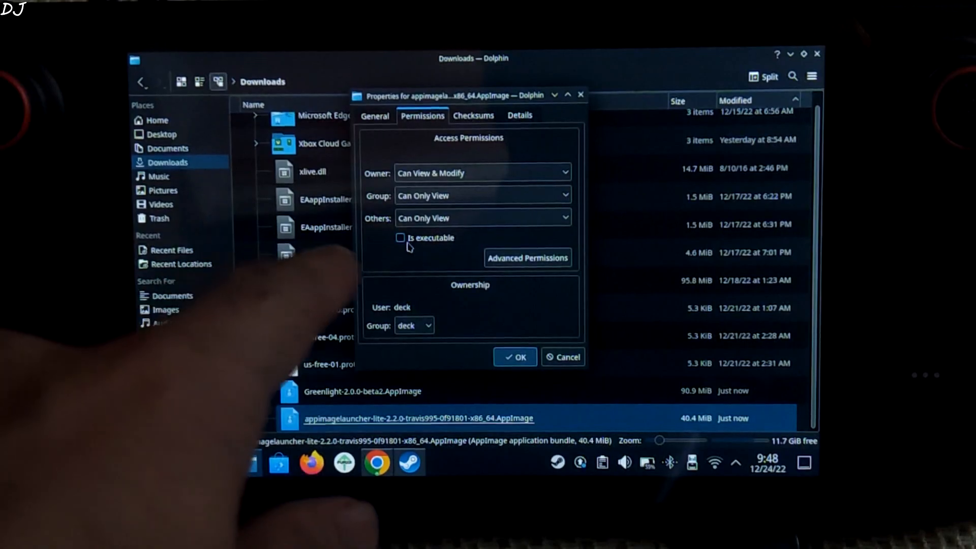
left_click(400, 238)
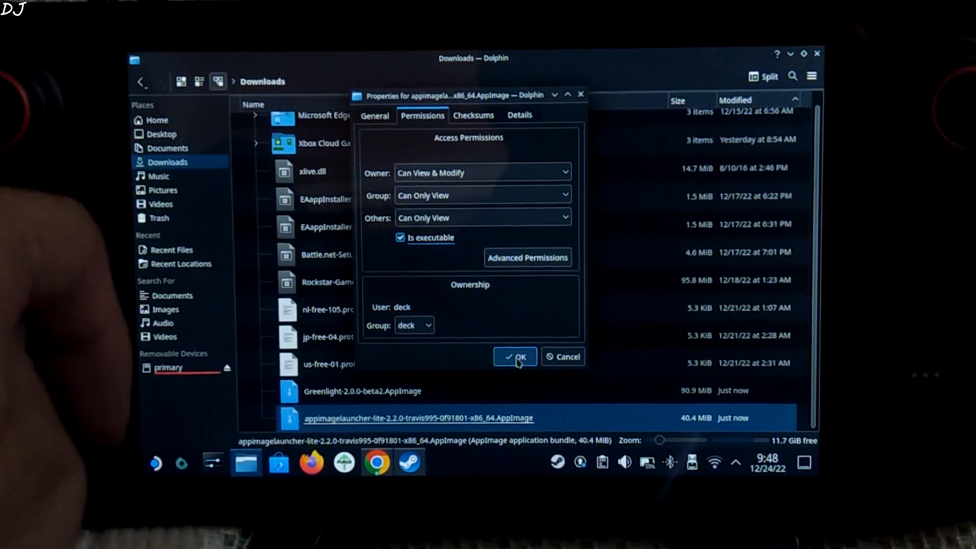
left_click(514, 357)
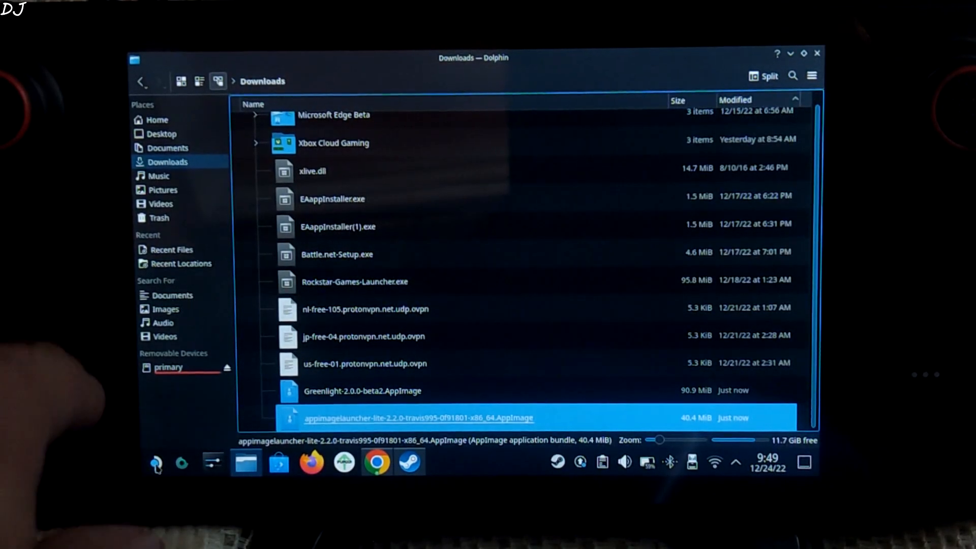
left_click(155, 462)
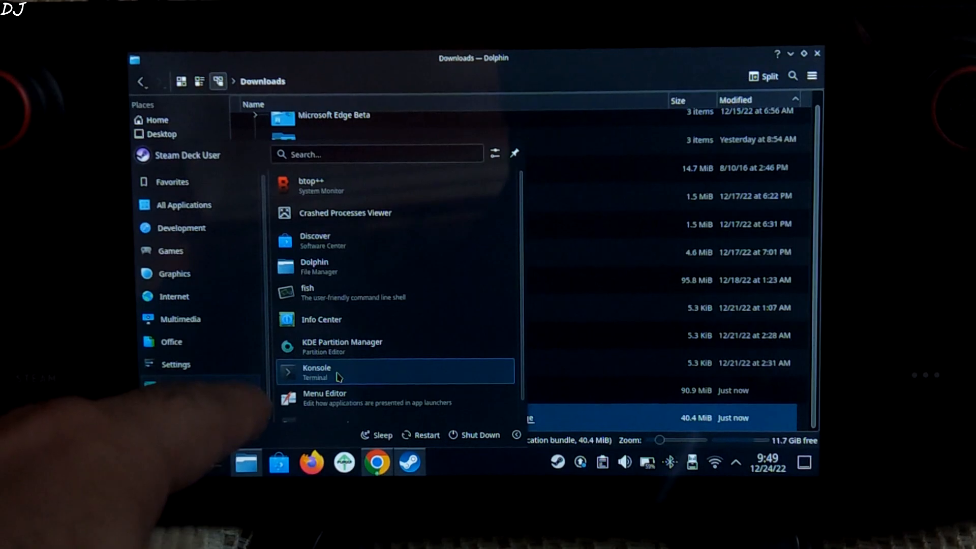
- Run the AppImageLauncher lite AppImage with the install option in Konsole
left_click(316, 370)
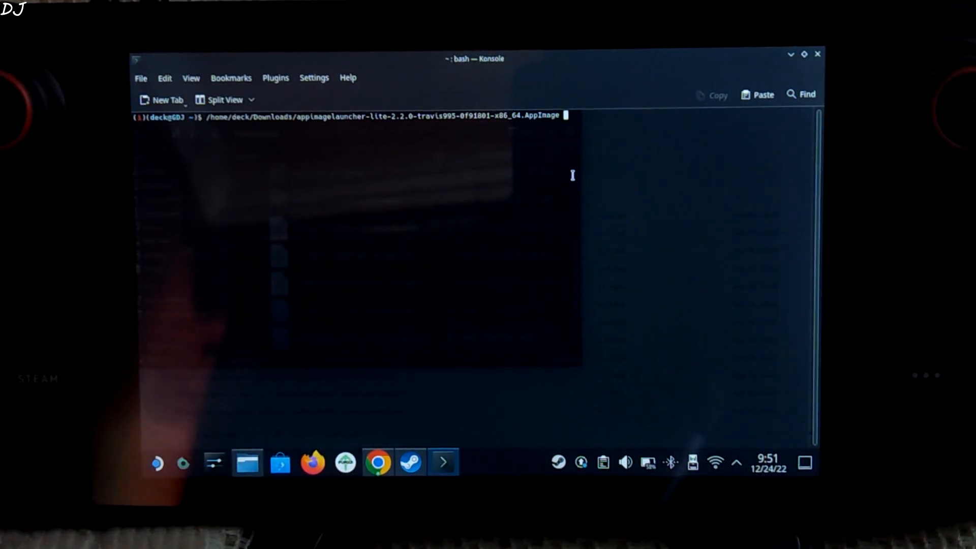
type("in")
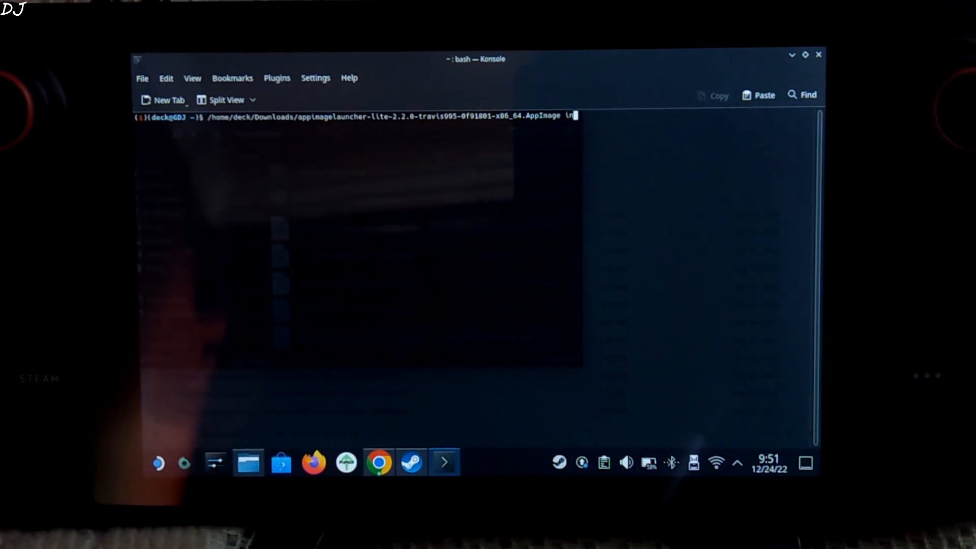
type("stall")
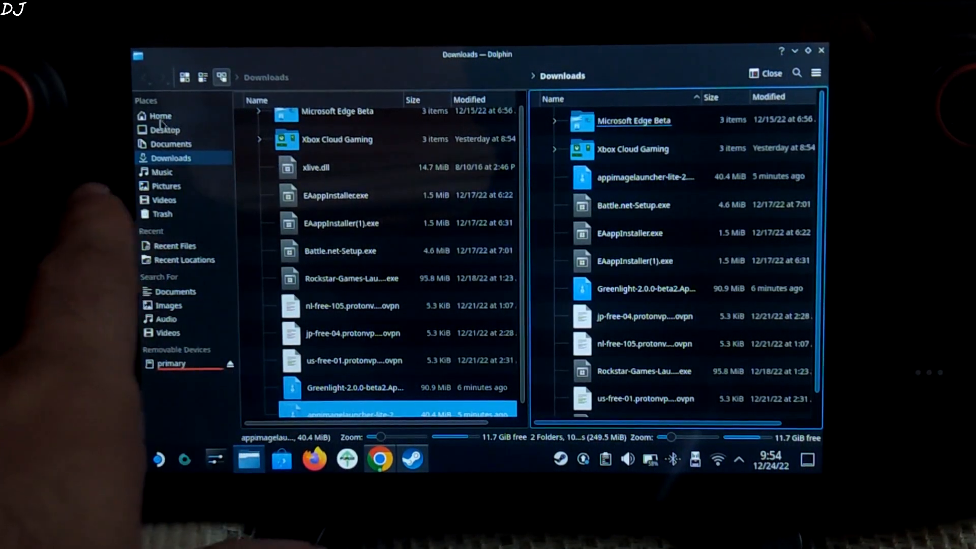
- Move the Greenlight AppImage from Downloads into Home/Applications using split view
left_click(159, 116)
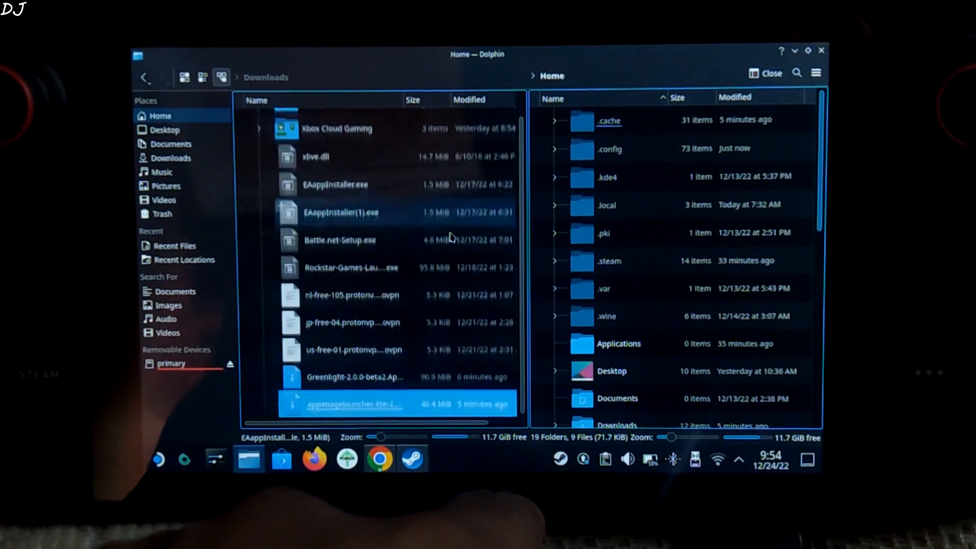
left_click(619, 343)
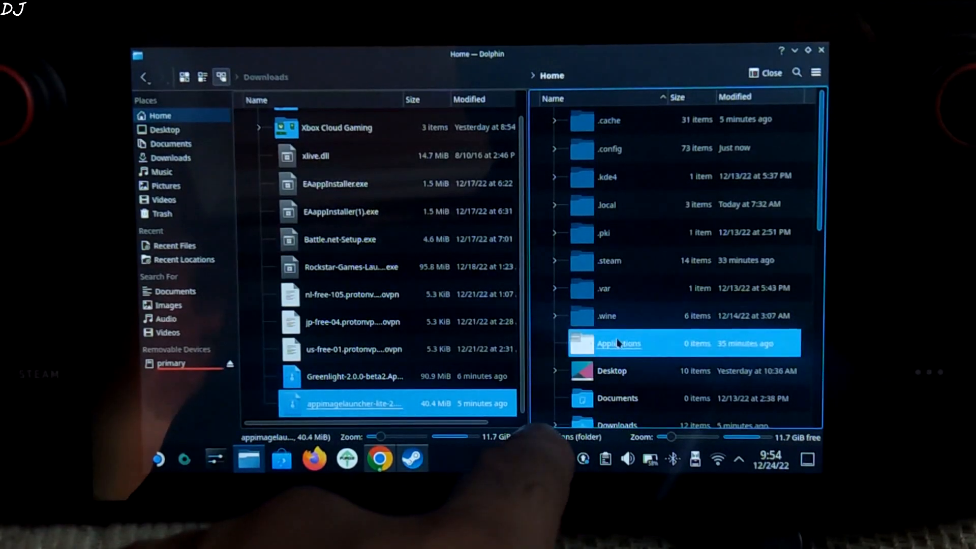
double_click(618, 343)
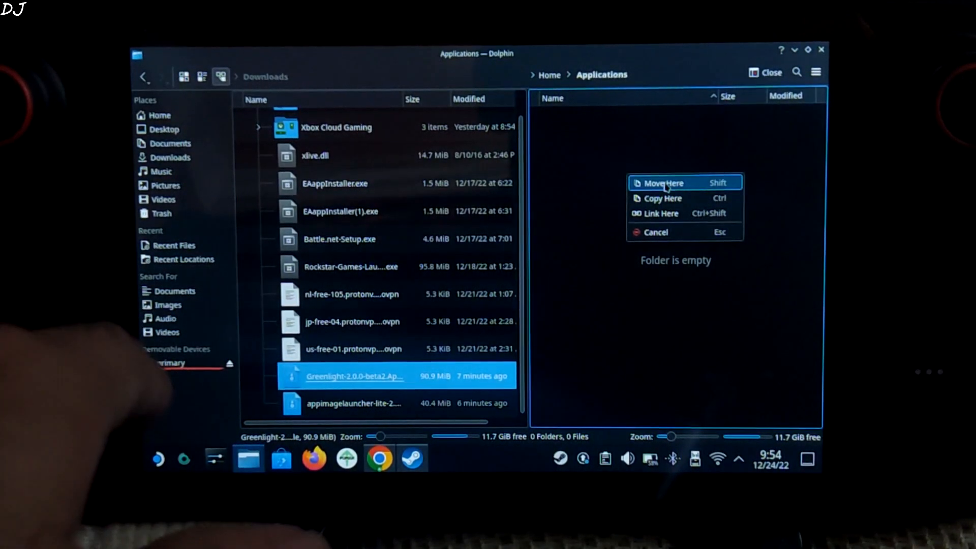
left_click(663, 183)
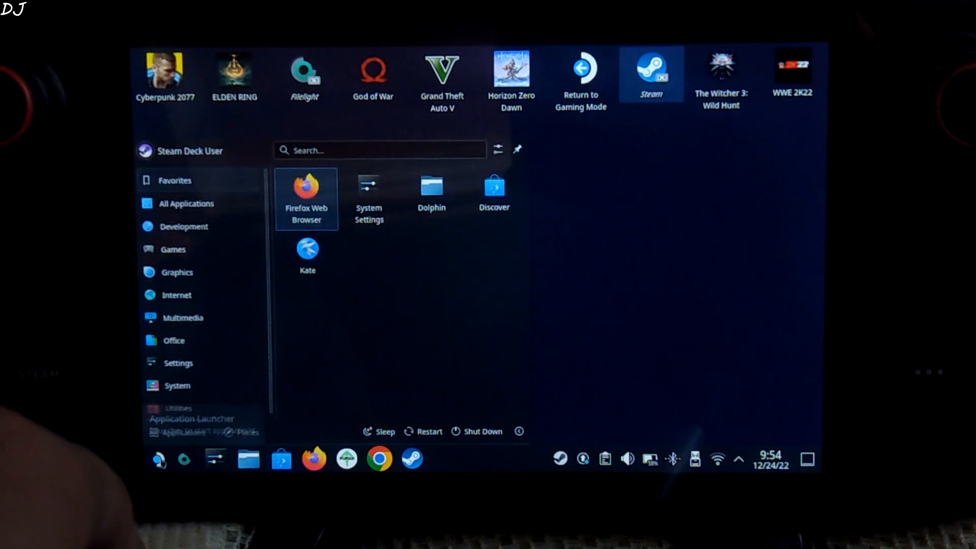
- Launch the Steam desktop client from the application launcher
left_click(185, 203)
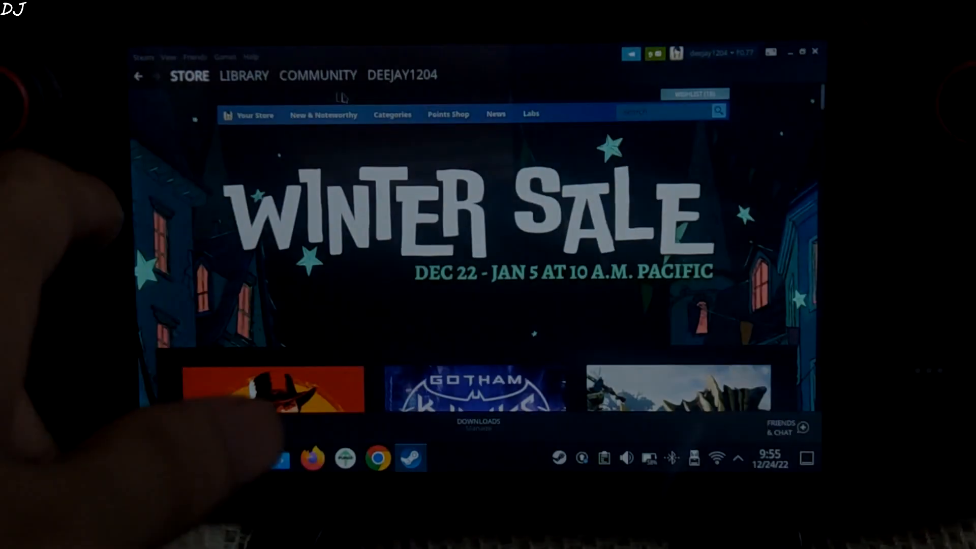
- Add Greenlight (2.0.0-beta2) to the Steam library as a non-Steam game
left_click(247, 76)
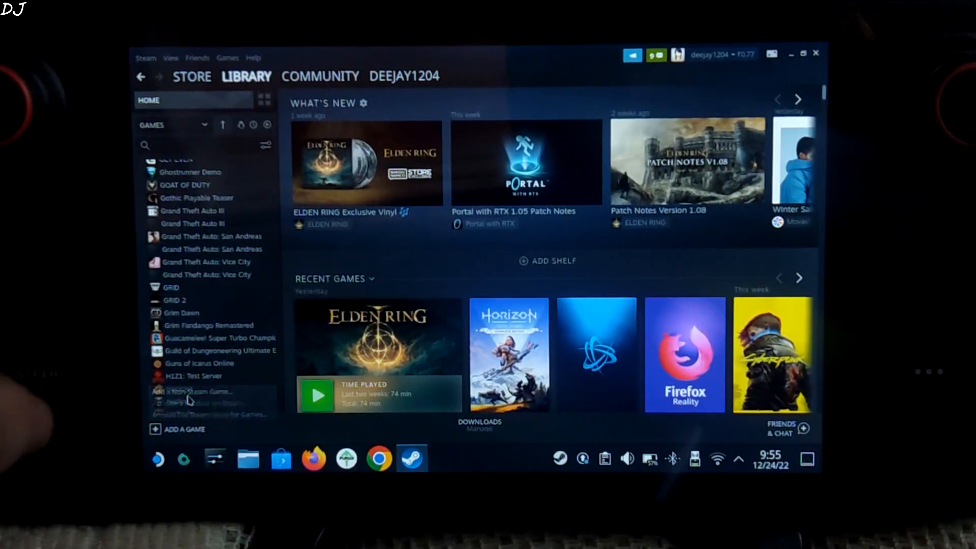
left_click(192, 391)
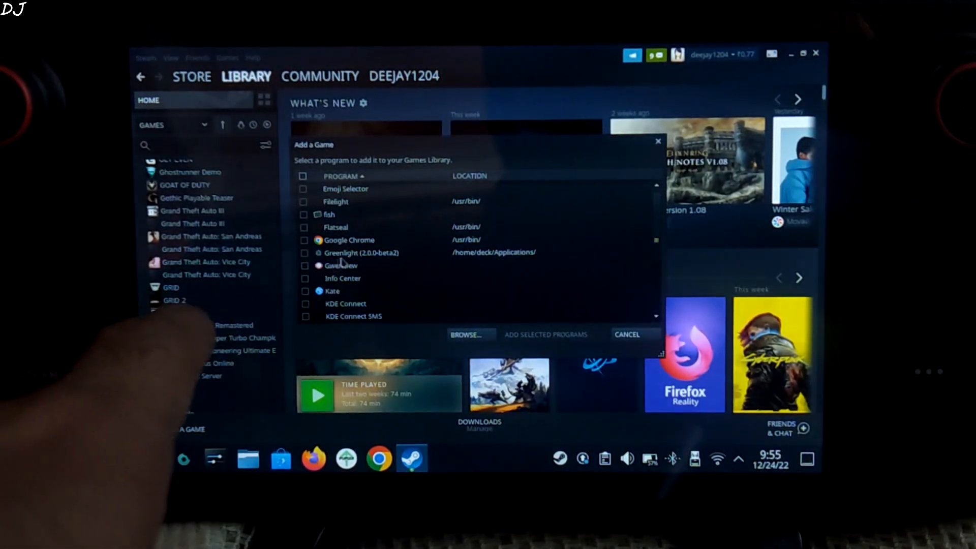
left_click(304, 253)
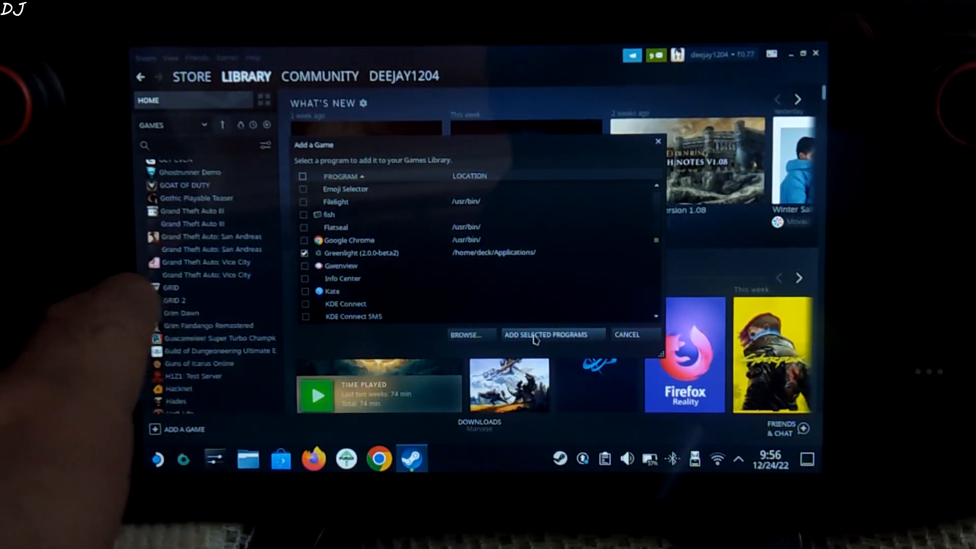
left_click(551, 336)
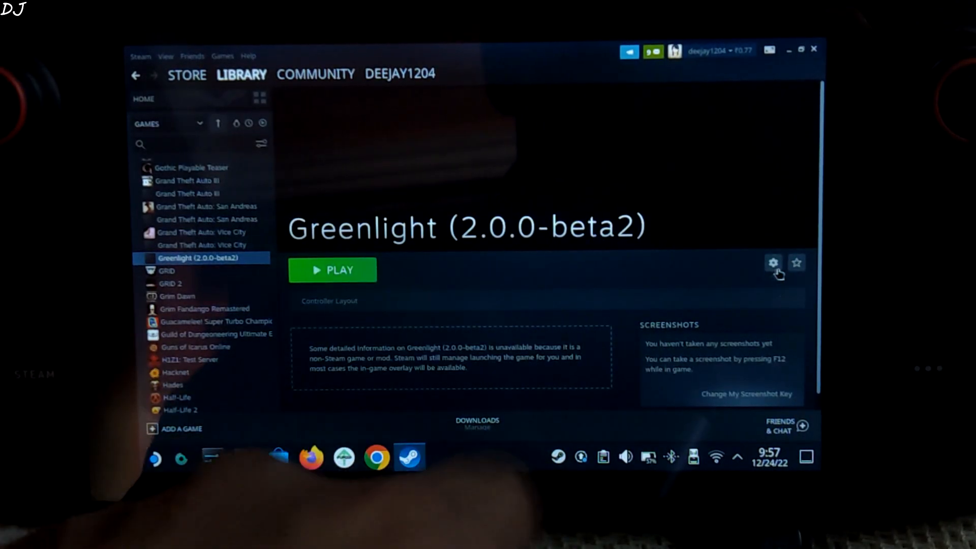
- Set Greenlight's launch options to --no-sandbox --fullscreen and rename the shortcut to Greenlight
left_click(774, 262)
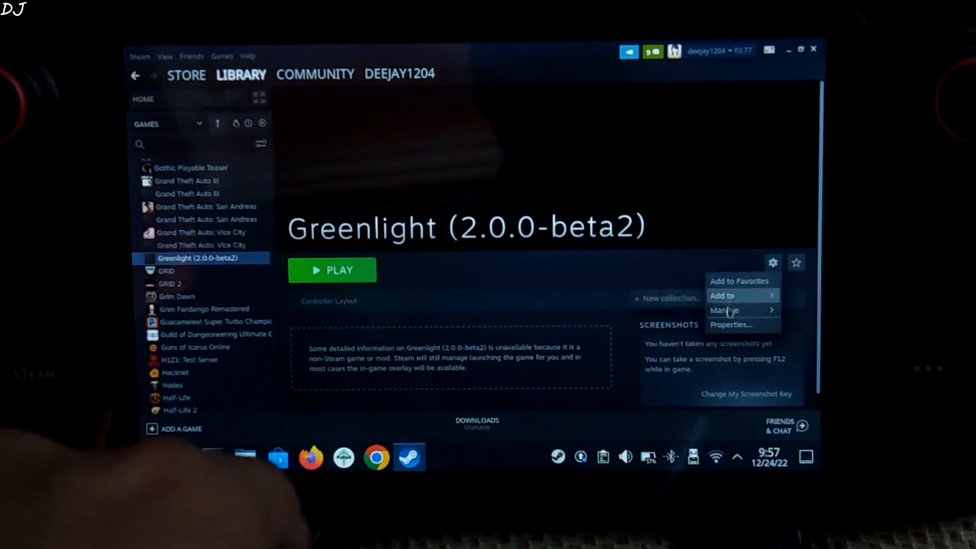
left_click(730, 324)
type("--no-sandbox --")
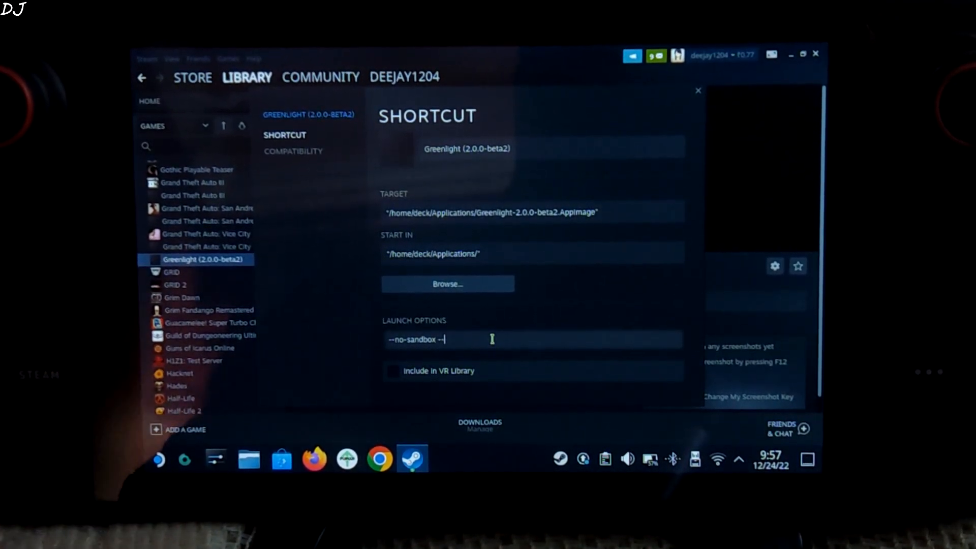
type("fulls")
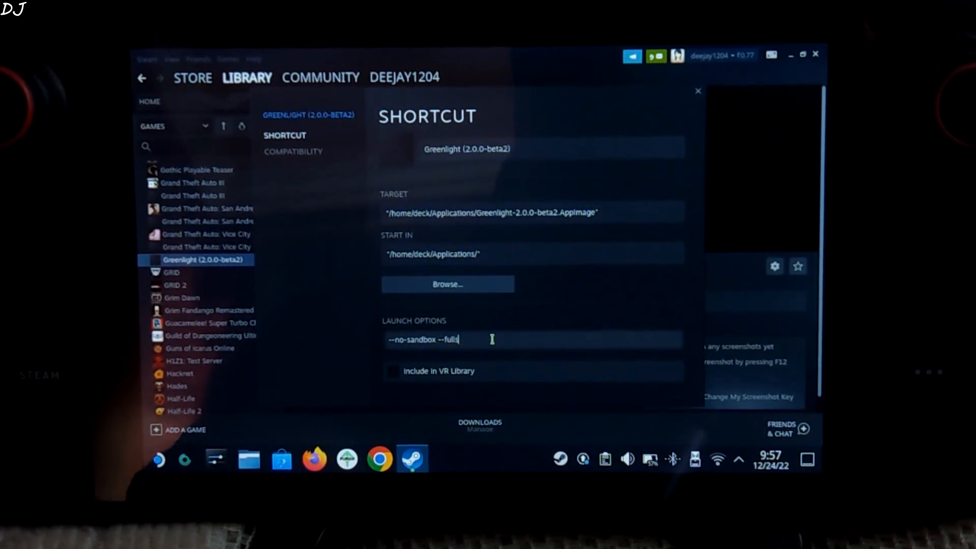
type("creen")
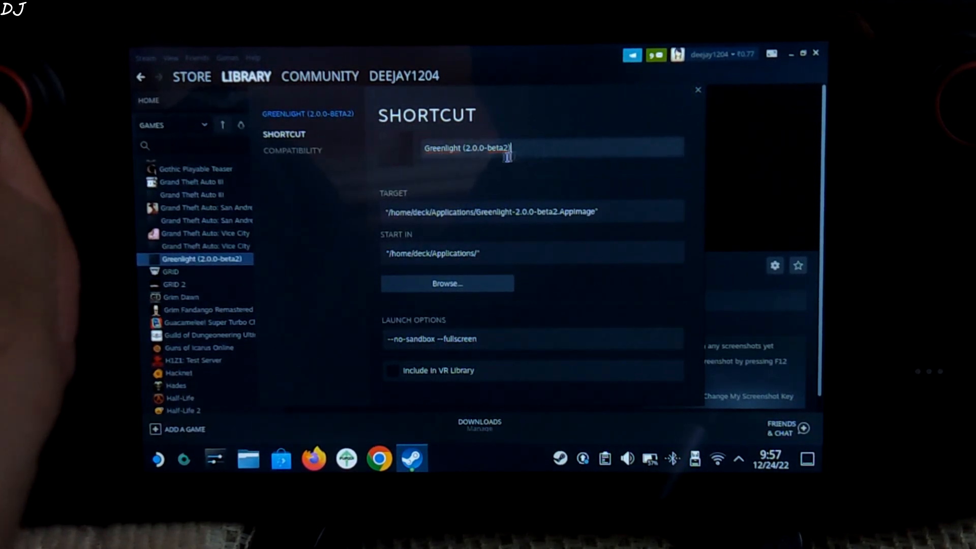
double_click(479, 148)
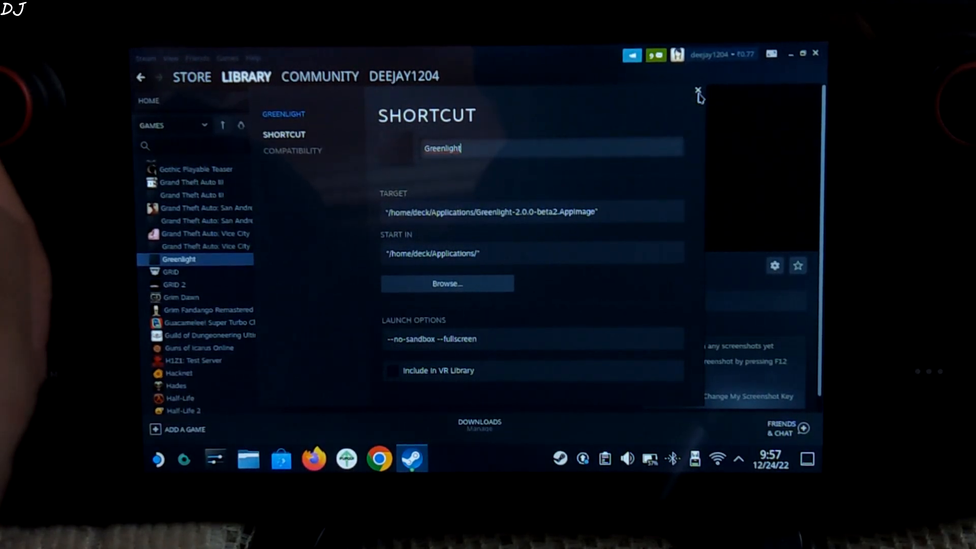
left_click(697, 92)
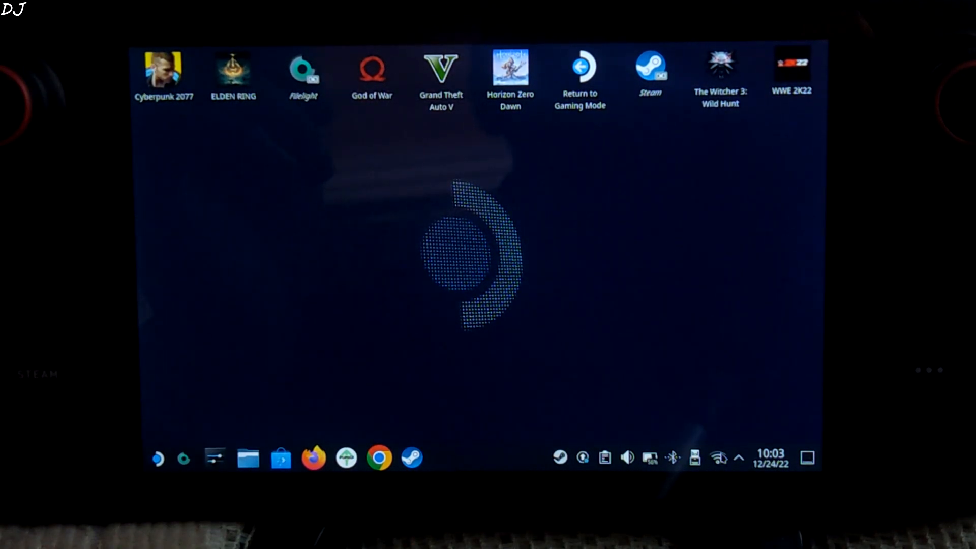
- Connect to the Japan VPN from the system tray network list
left_click(718, 457)
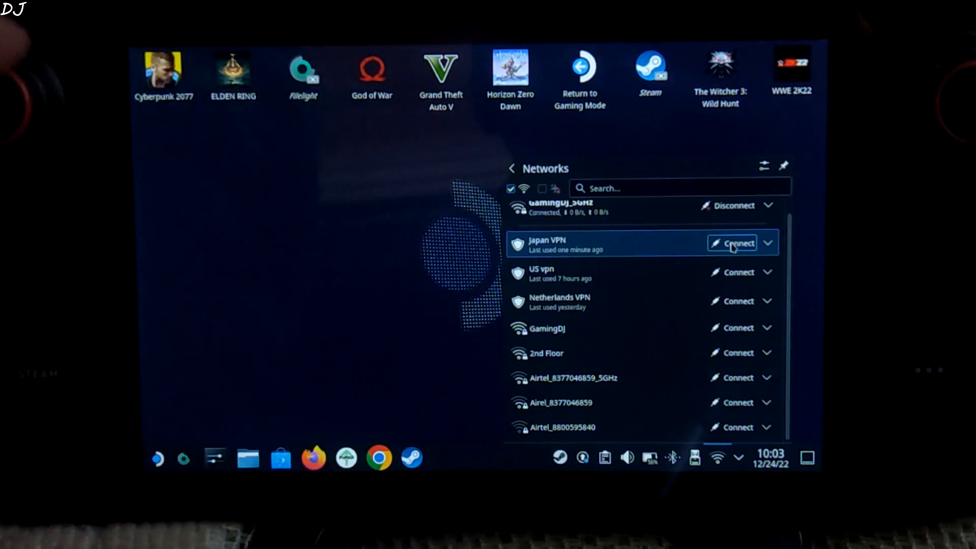
left_click(738, 243)
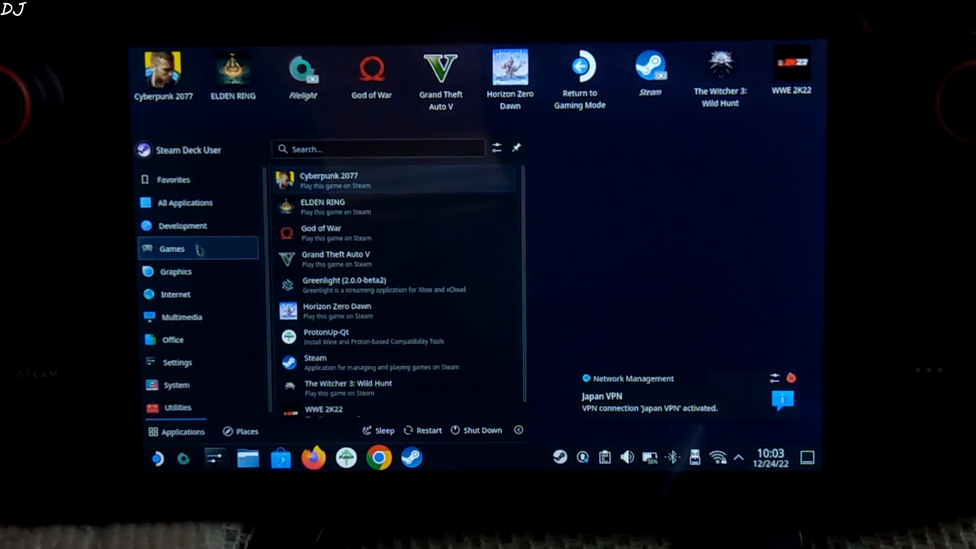
- Launch Greenlight (2.0.0-beta2) from the launcher's Games category
left_click(184, 202)
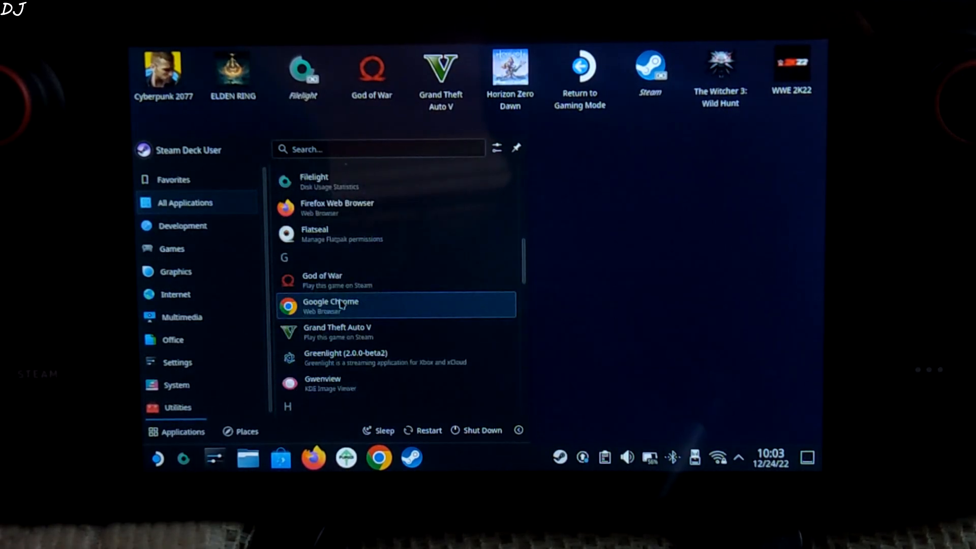
left_click(331, 305)
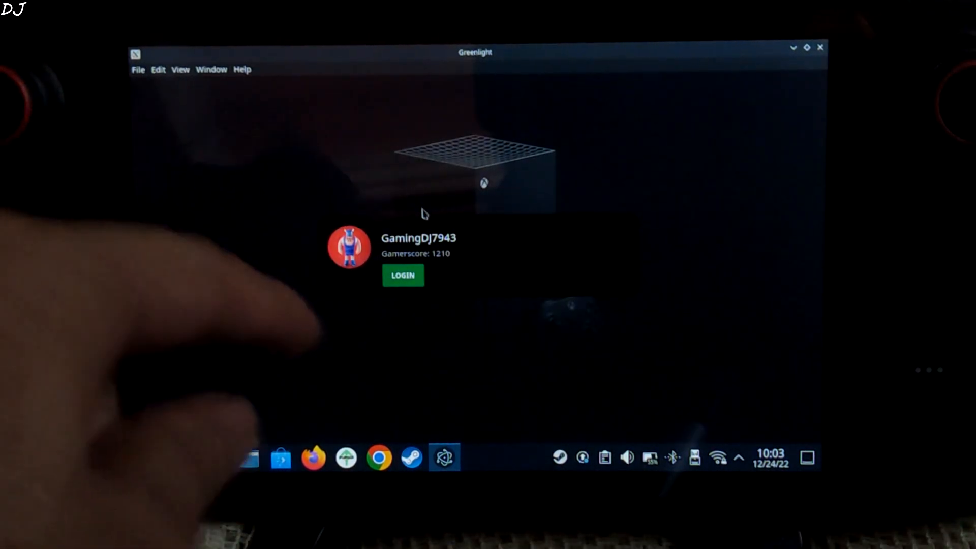
- Log in to the Xbox account and browse the xCloud game library
left_click(402, 275)
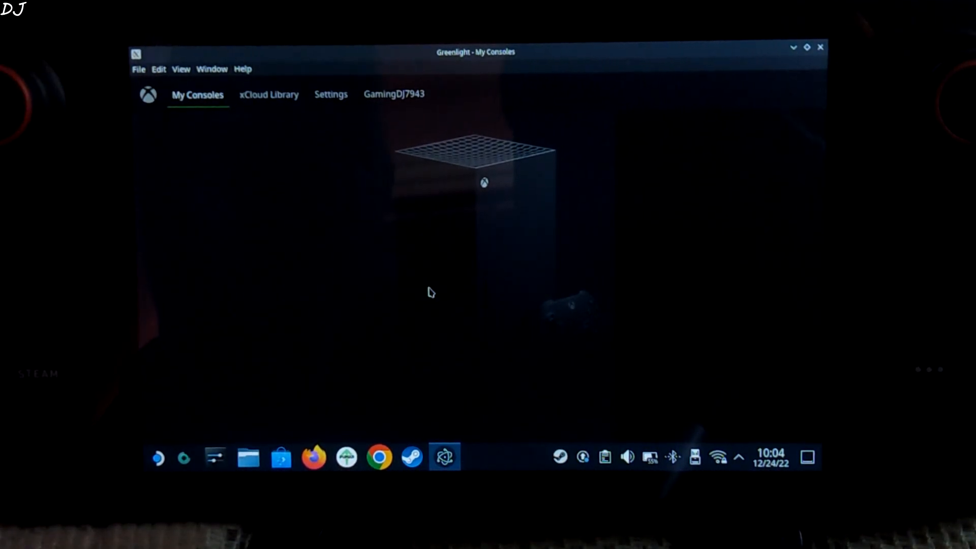
mouse_move(405, 225)
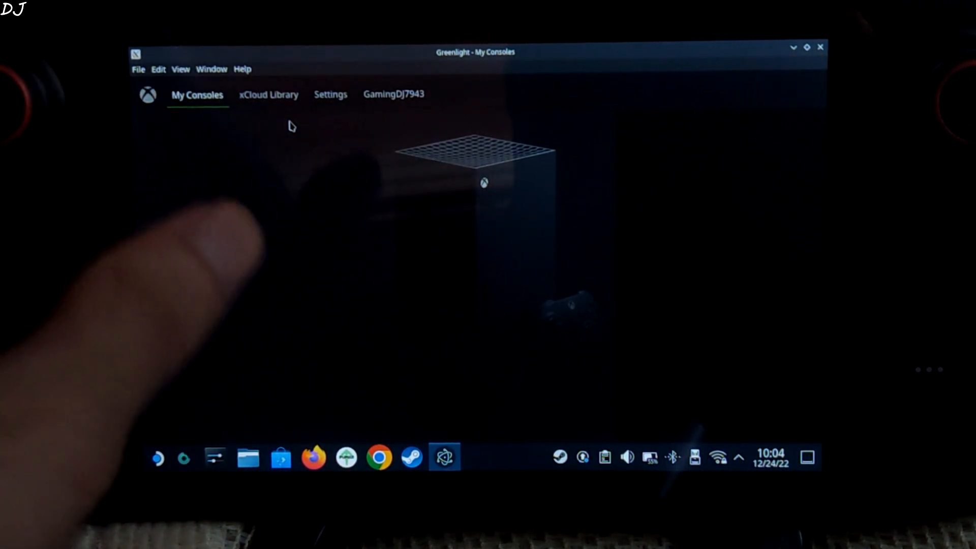
left_click(268, 94)
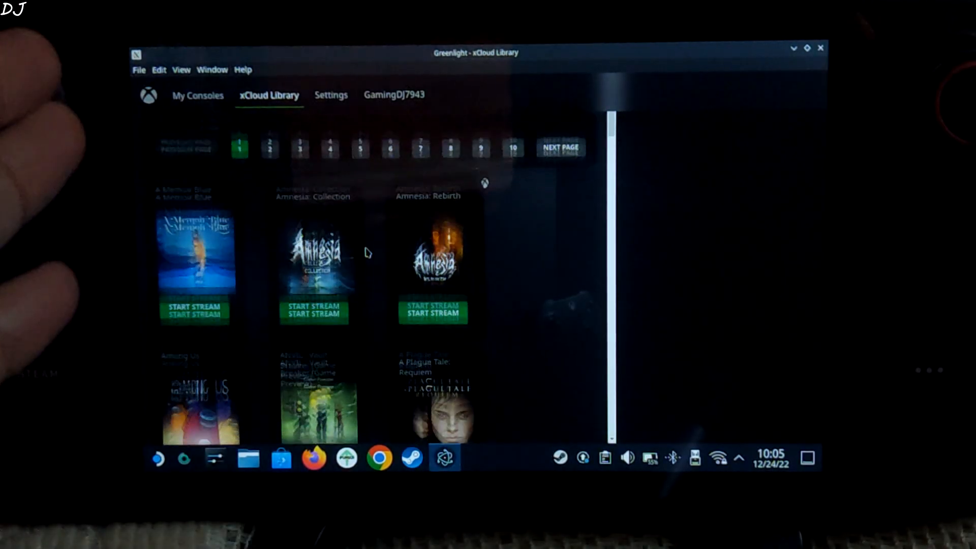
scroll("down", 3)
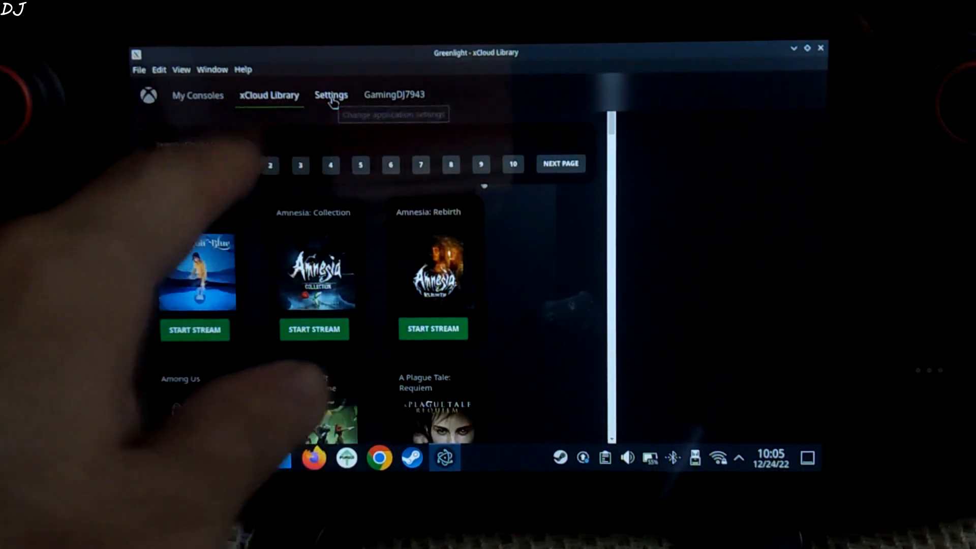
- Review Greenlight's xCloud and xHomestreaming settings
left_click(331, 94)
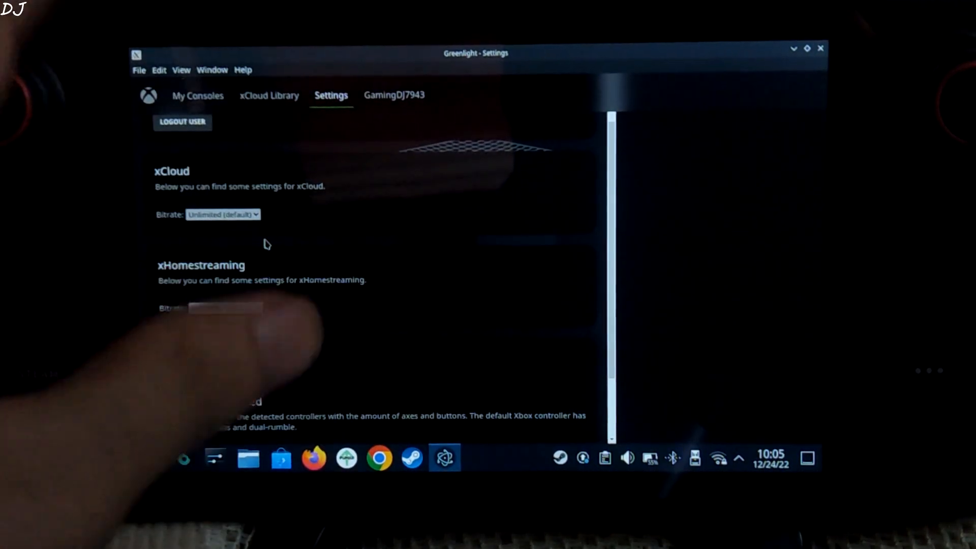
scroll("down", 3)
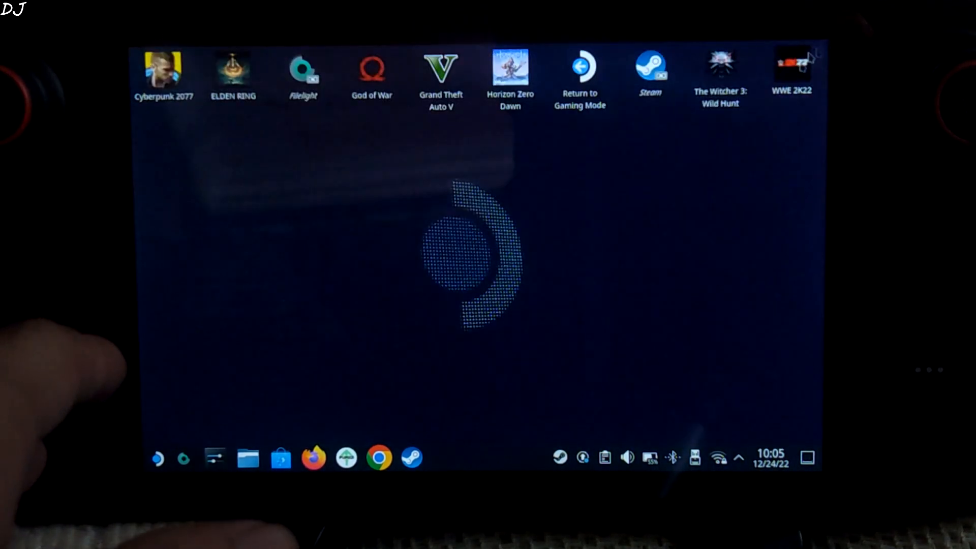
- Disconnect the Japan VPN from the network tray and choose Return to Gaming Mode
left_click(719, 458)
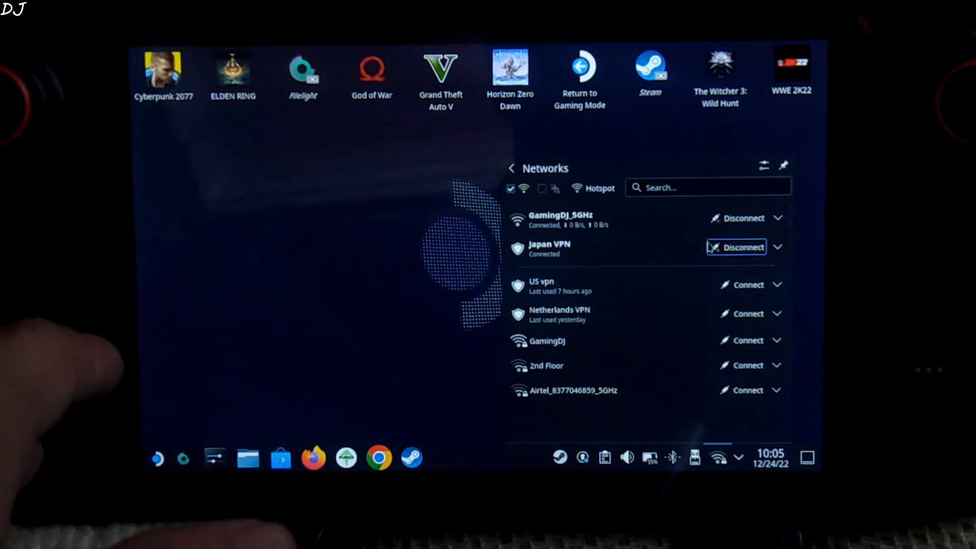
left_click(735, 246)
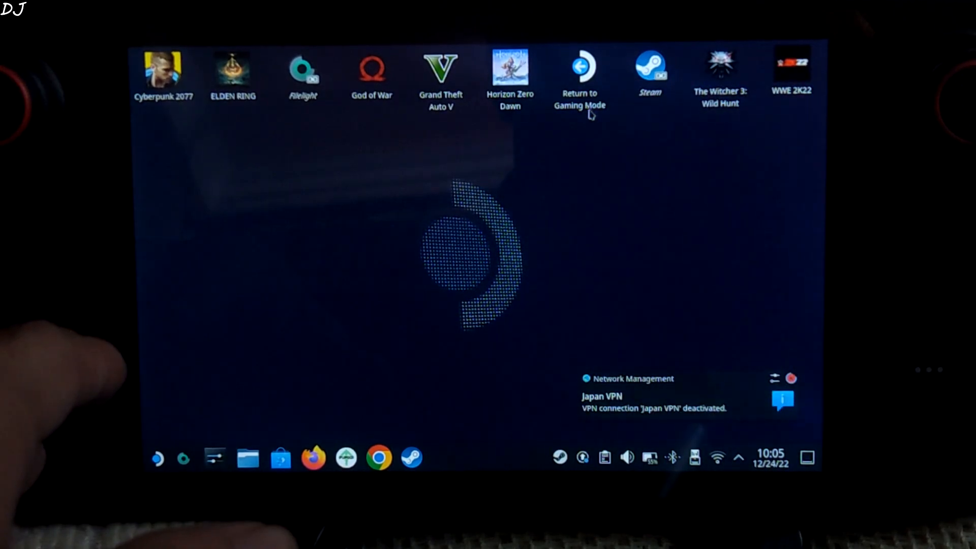
left_click(579, 74)
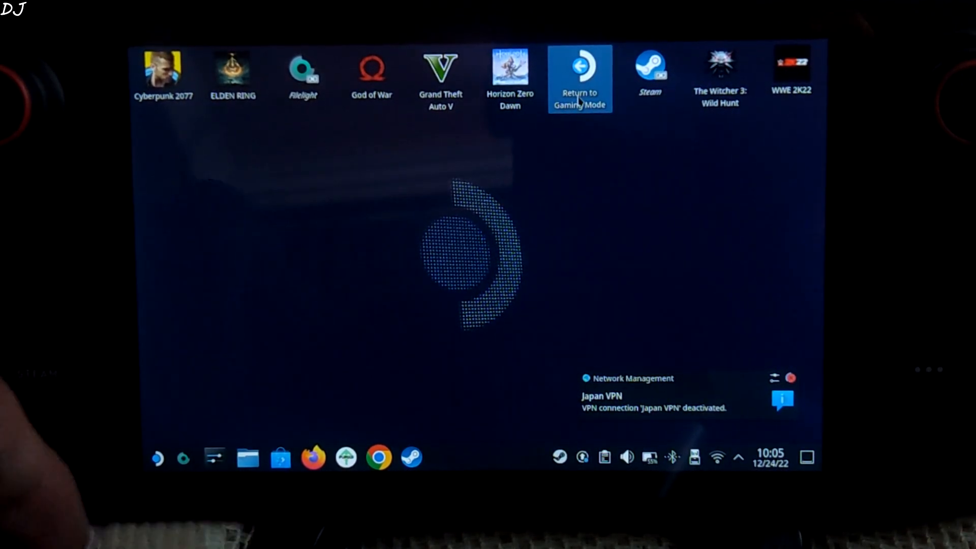
- Back in Gaming Mode, reach Greenlight's controller settings and the Gamepad with Mouse Trackpad template
left_click(579, 75)
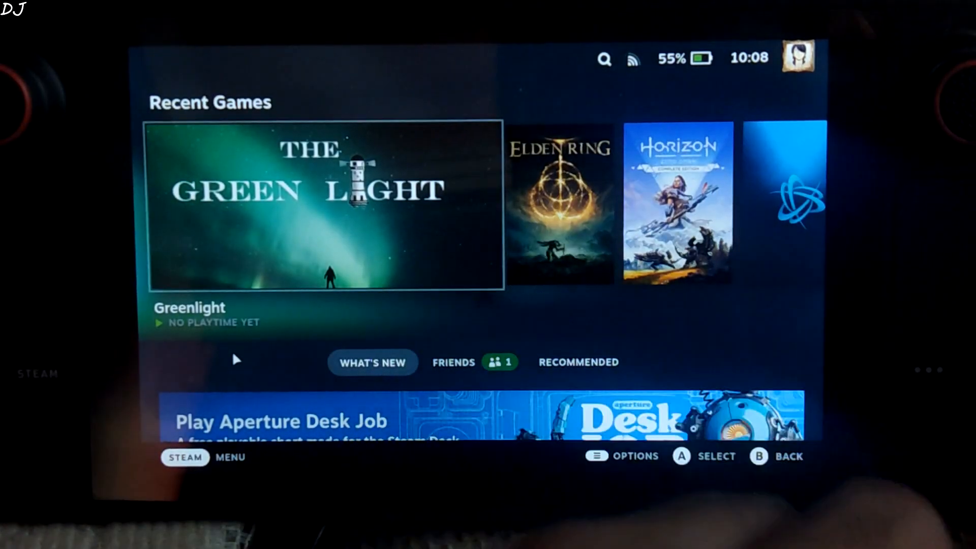
left_click(323, 206)
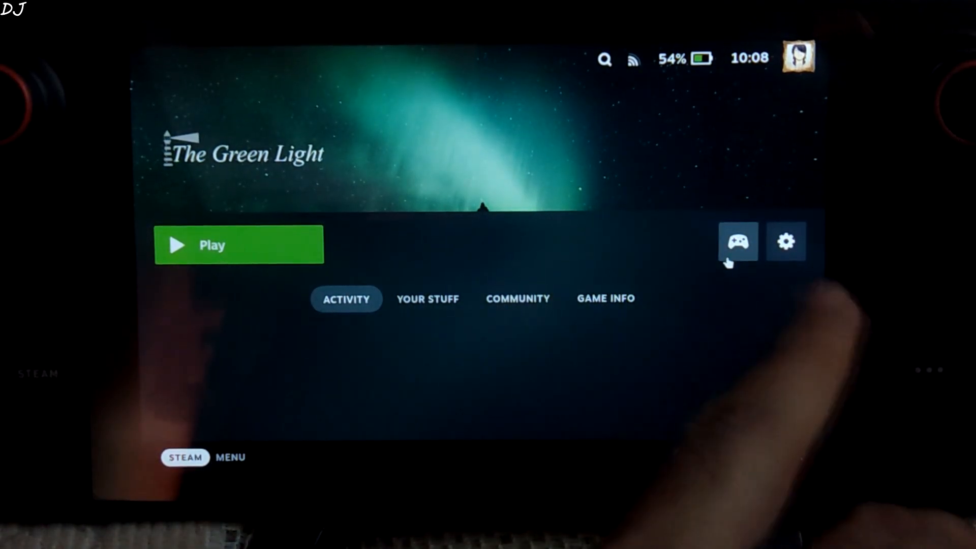
left_click(738, 242)
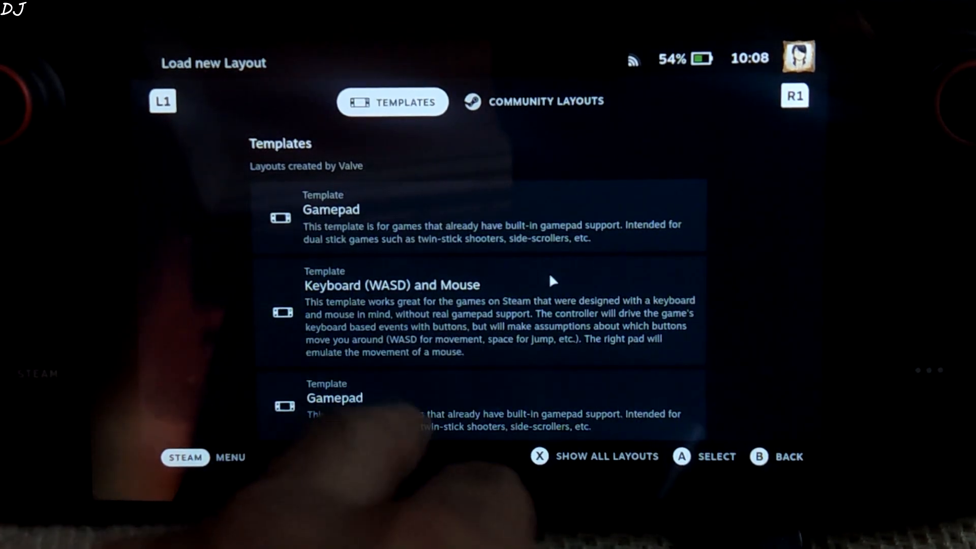
scroll("down", 3)
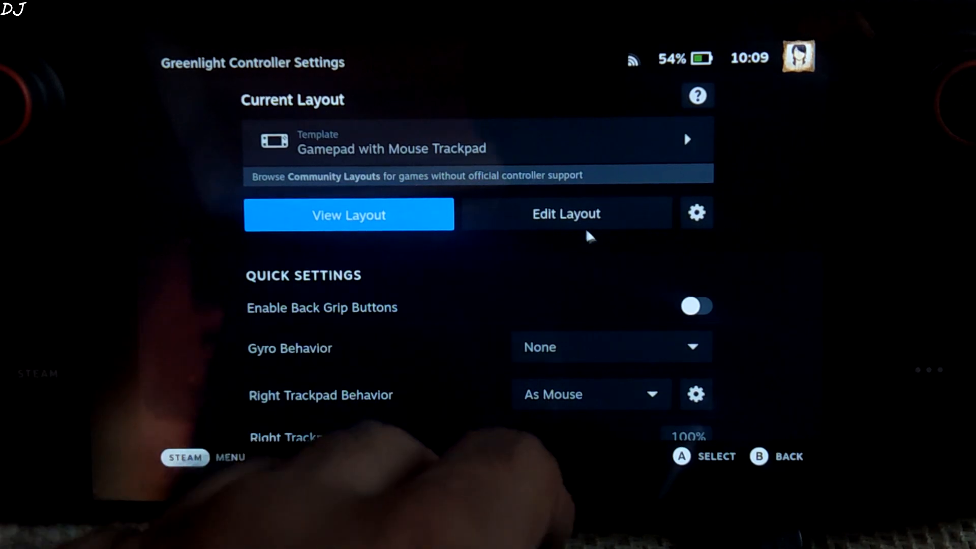
- In the layout editor's Trackpads page, set Right Trackpad Click to Left Mouse Click
left_click(565, 213)
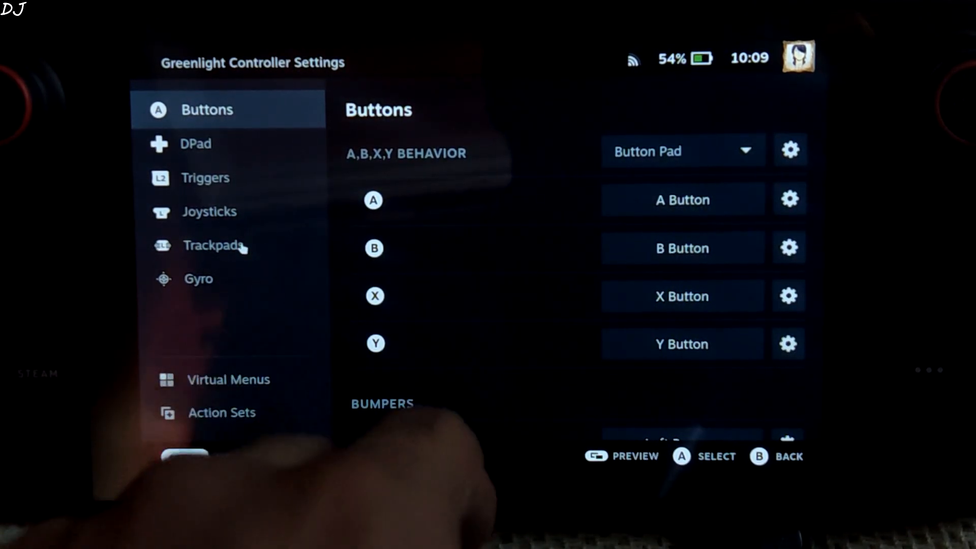
left_click(219, 244)
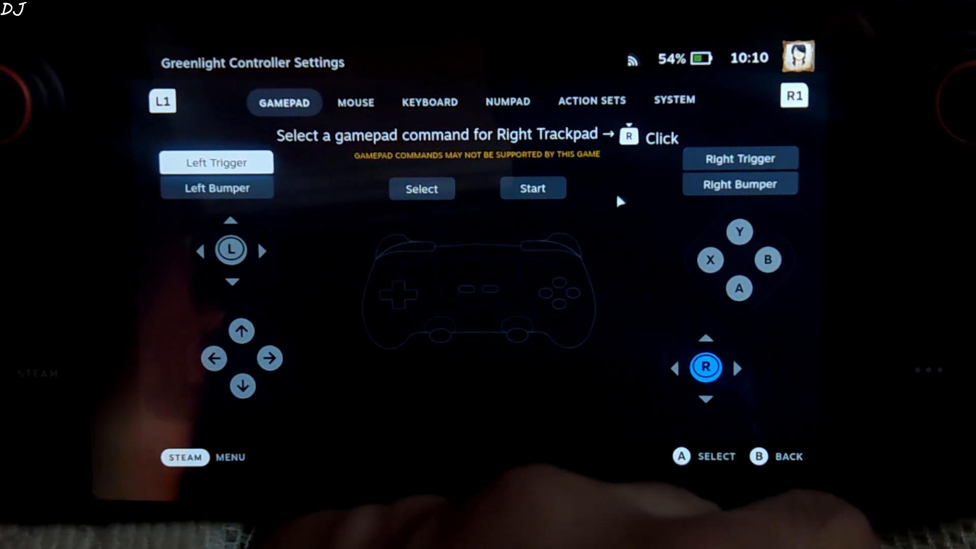
left_click(429, 102)
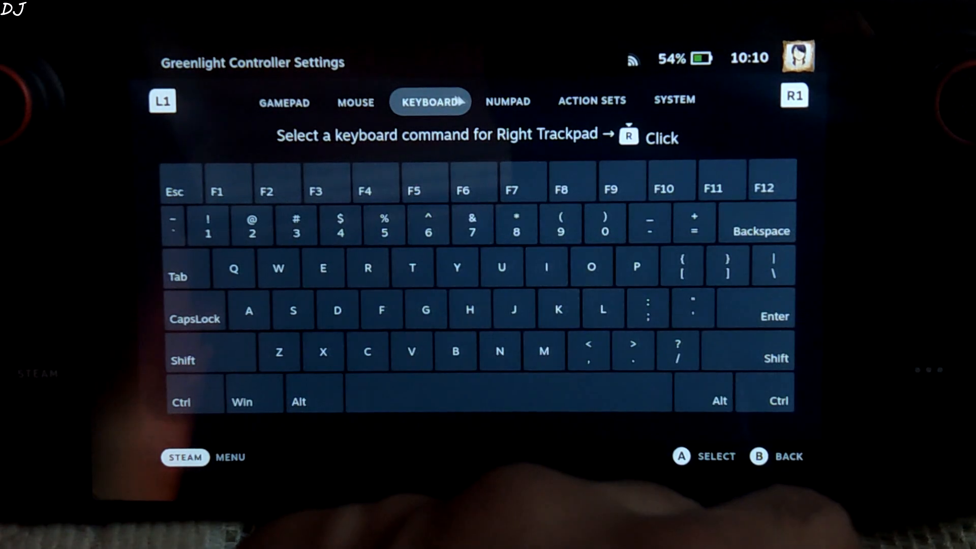
left_click(355, 102)
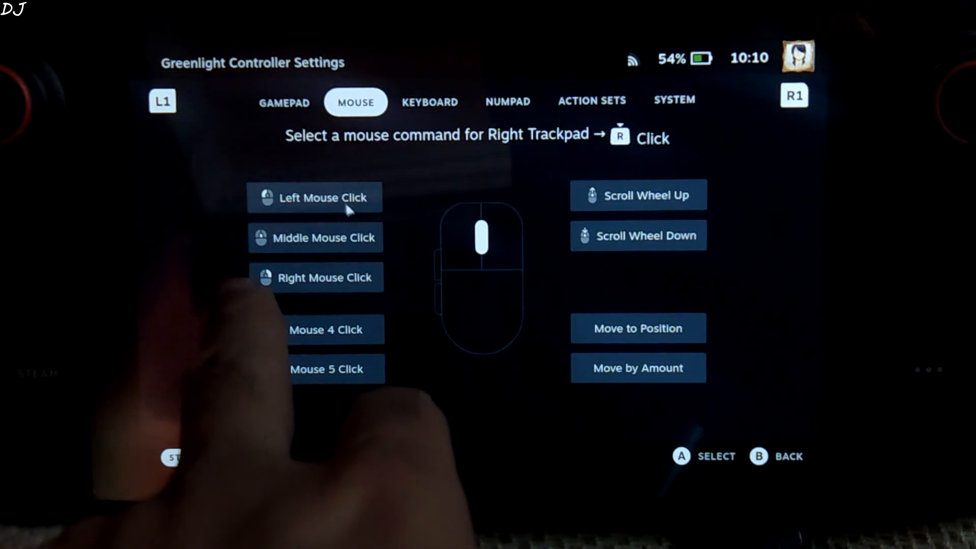
left_click(315, 198)
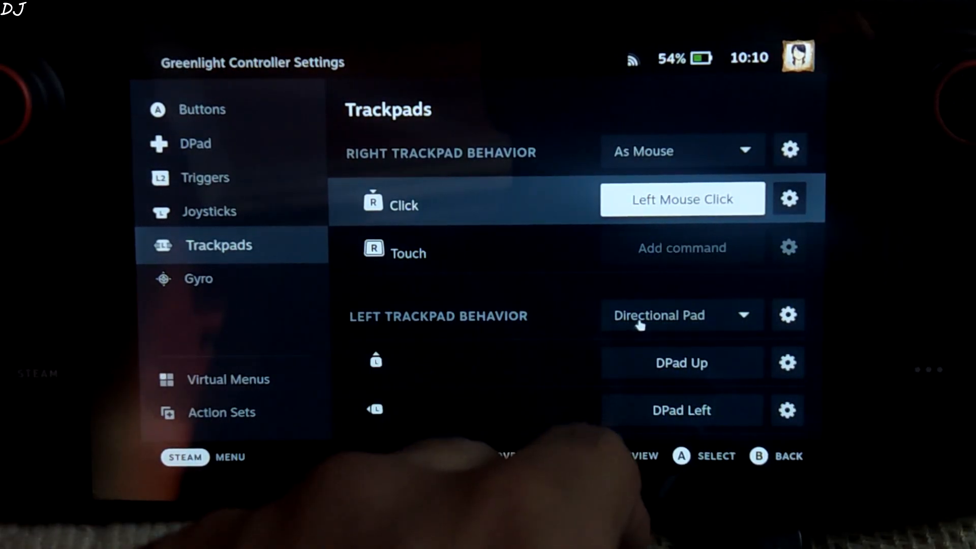
- Set Left Trackpad Behavior to Single Button with its click assigned to Select
left_click(682, 316)
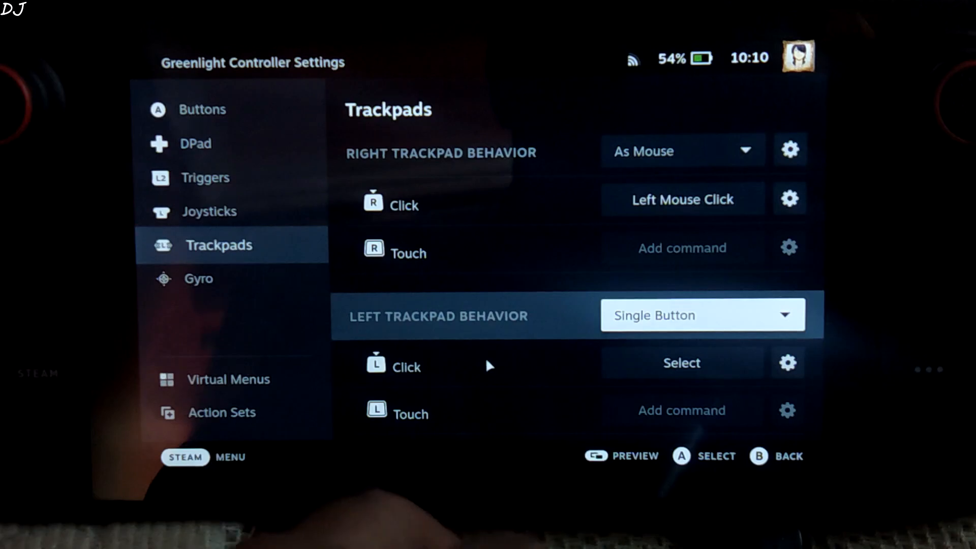
left_click(682, 364)
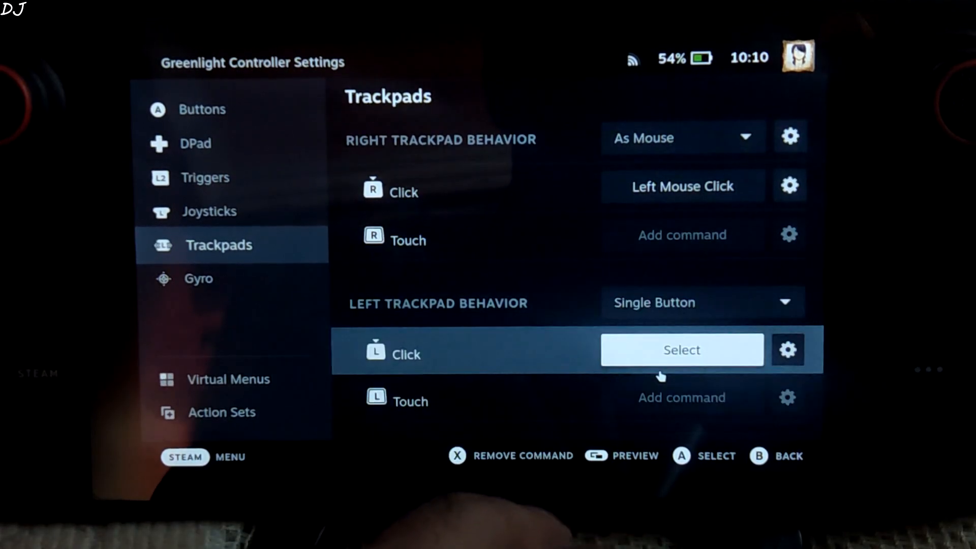
left_click(681, 350)
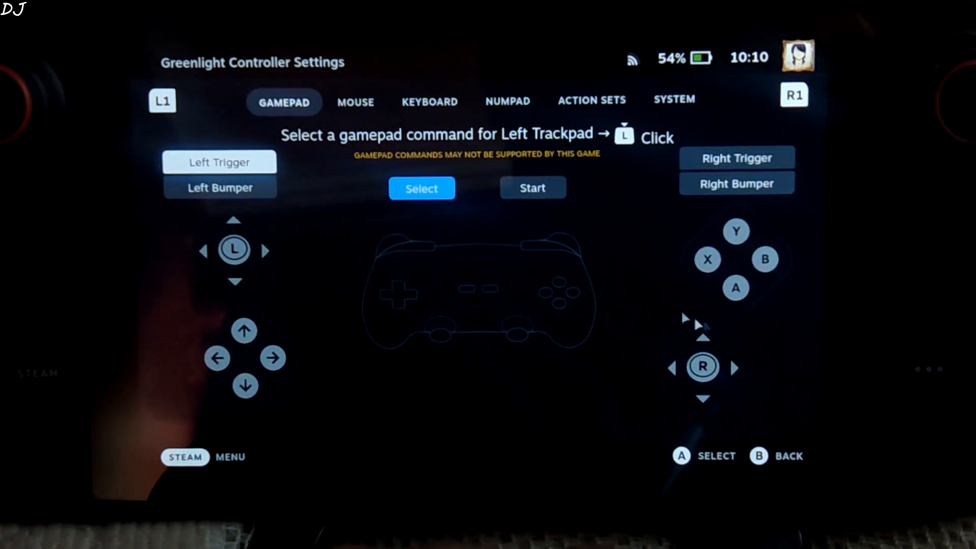
left_click(430, 102)
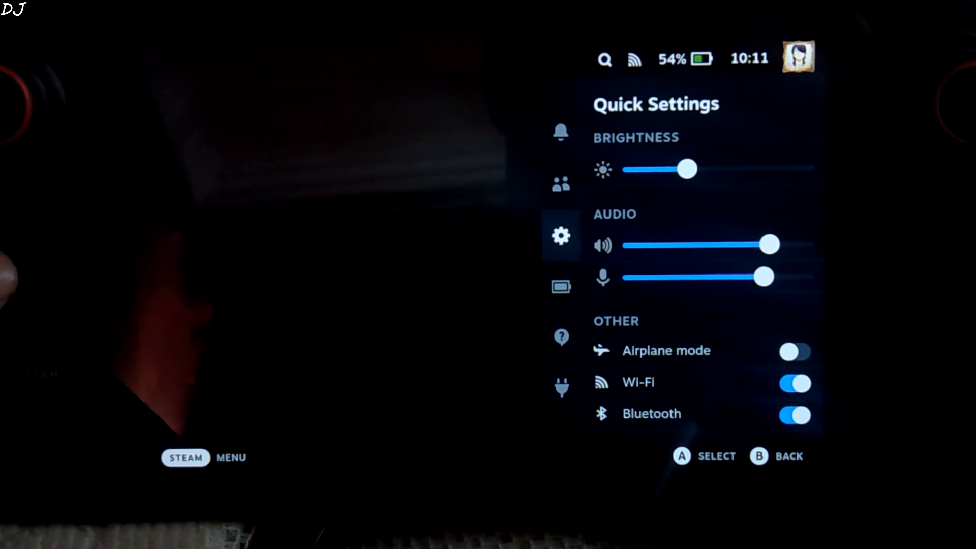
- Check the Decky plugins tab in Quick Access, then launch Greenlight to its Xbox login screen
left_click(561, 388)
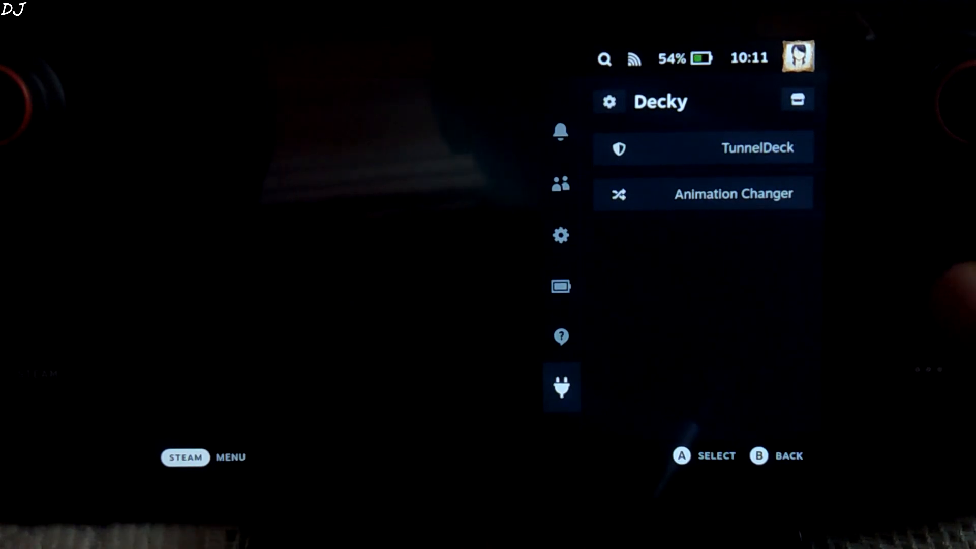
left_click(758, 147)
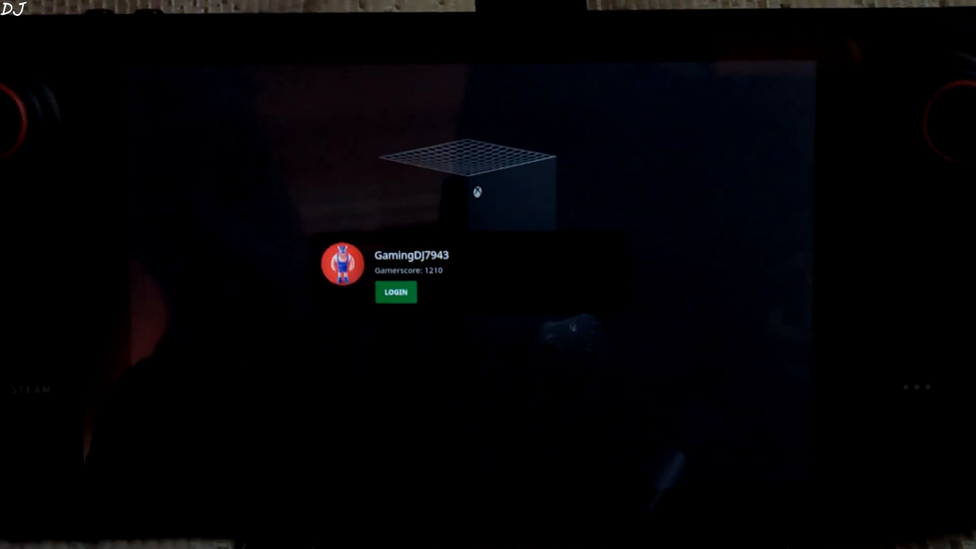
- Sign in, and from the xCloud Library start streaming Assassin's Creed Odyssey
left_click(396, 292)
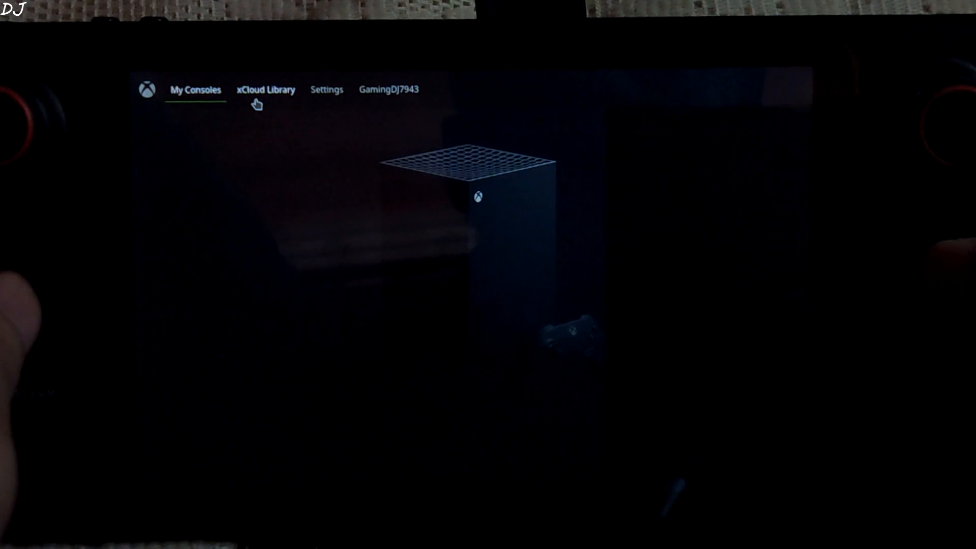
left_click(266, 89)
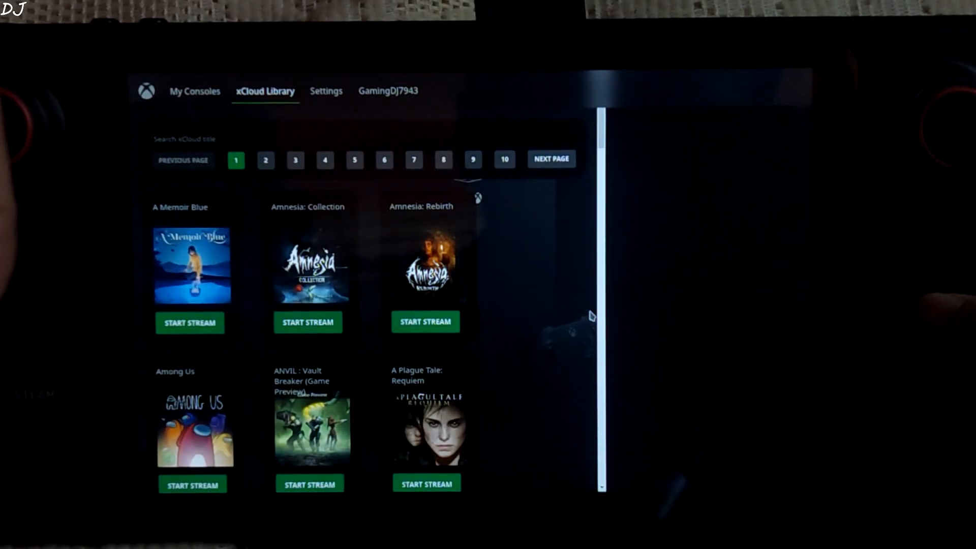
scroll("down", 3)
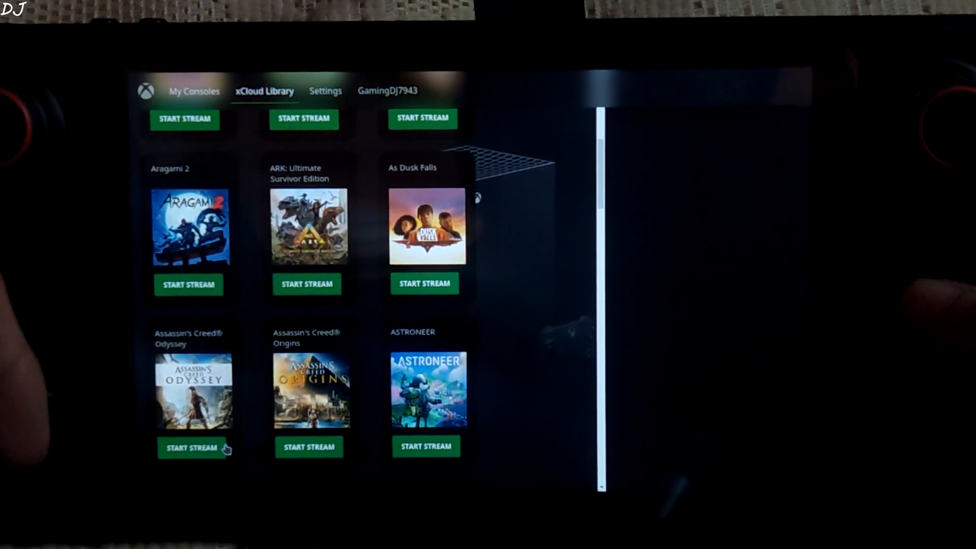
left_click(194, 447)
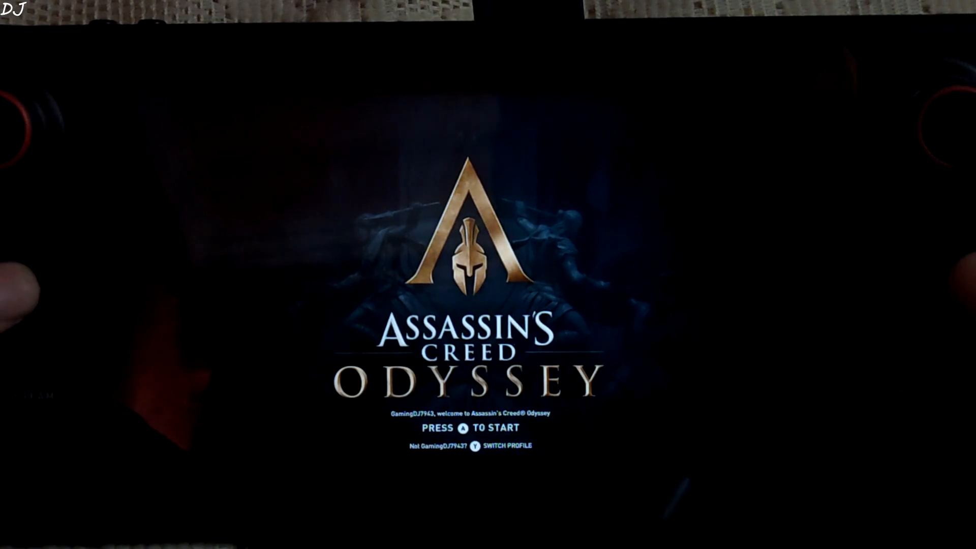
- Get past the title screen to the main menu and bring up the Steam performance panel
key("xbox")
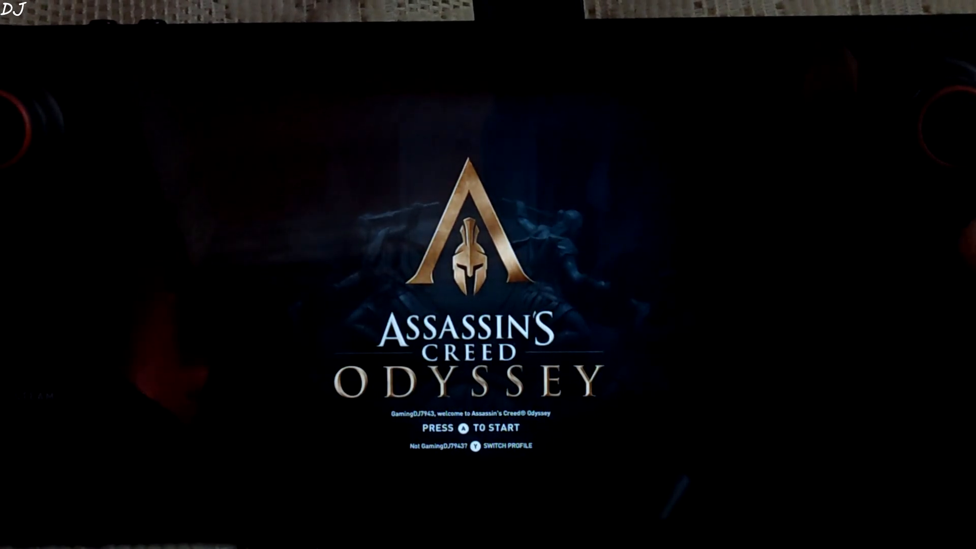
key("a")
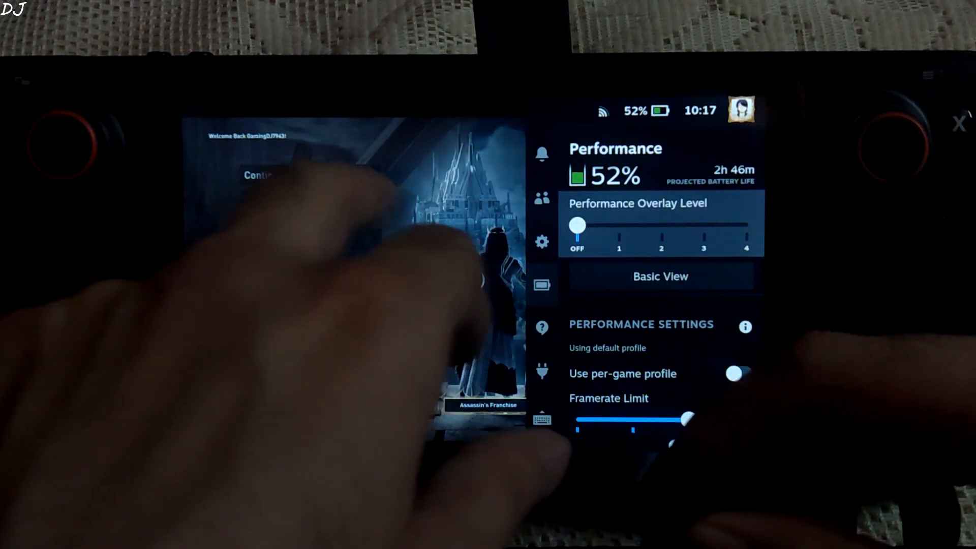
- Slide Performance Overlay Level up from OFF so CPU, GPU and RAM figures show, then close the panel
left_click_drag(576, 226, 661, 226)
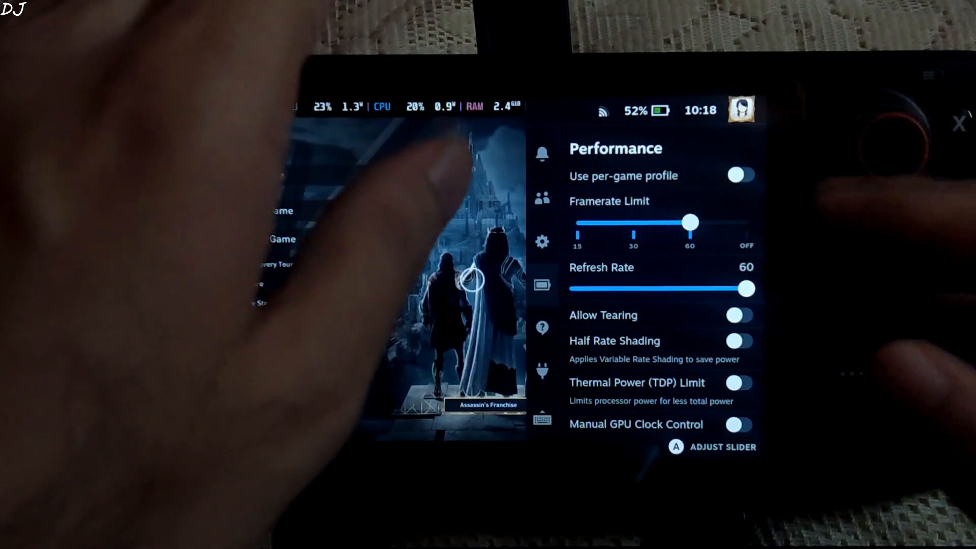
left_click(740, 315)
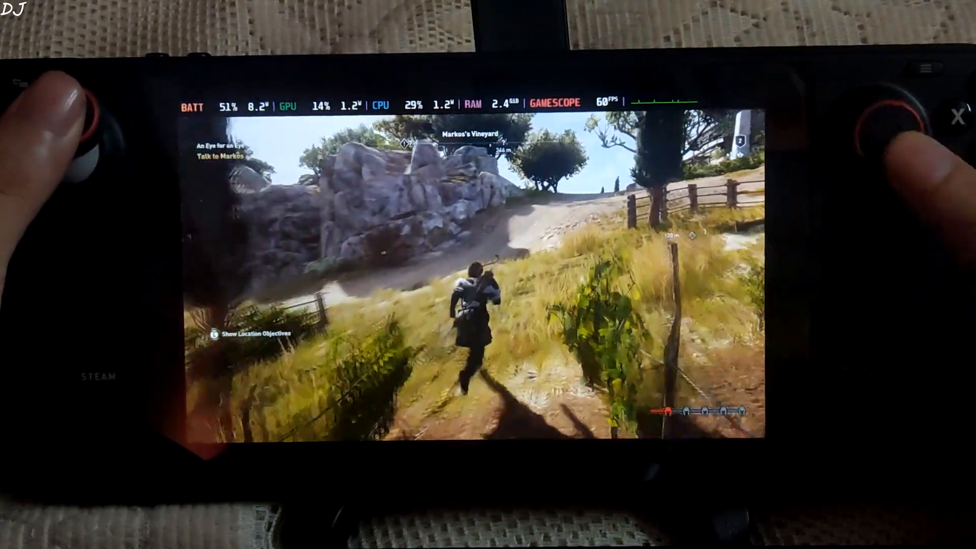
mouse_move(897, 124)
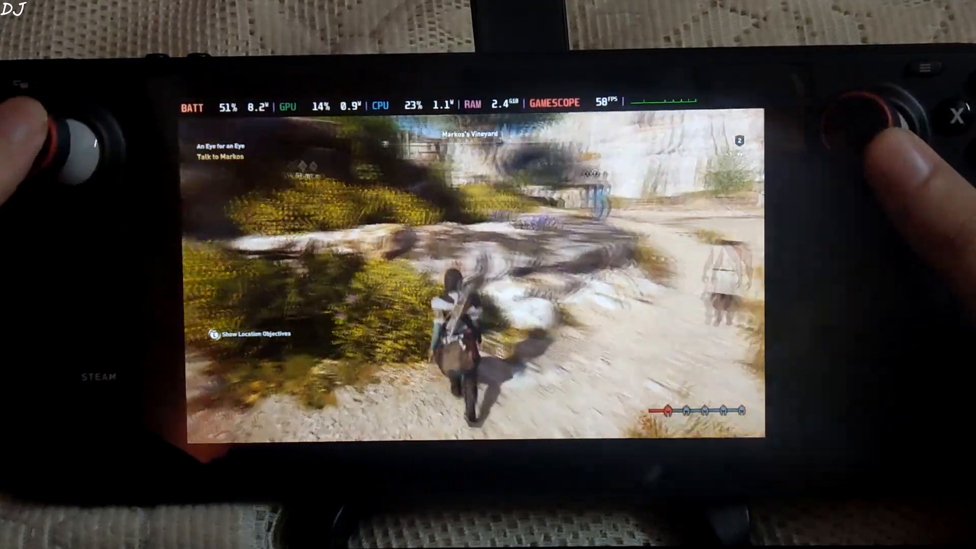
mouse_move(878, 125)
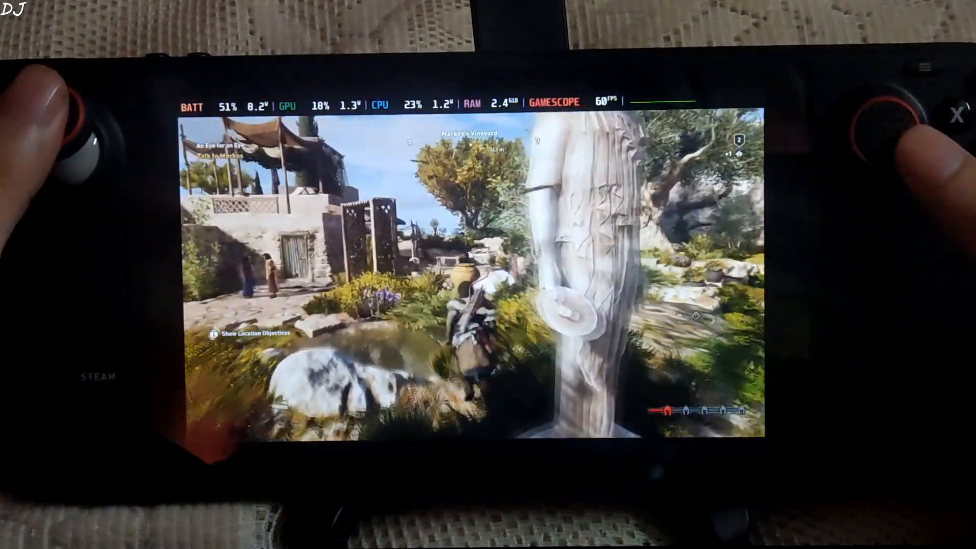
mouse_move(884, 131)
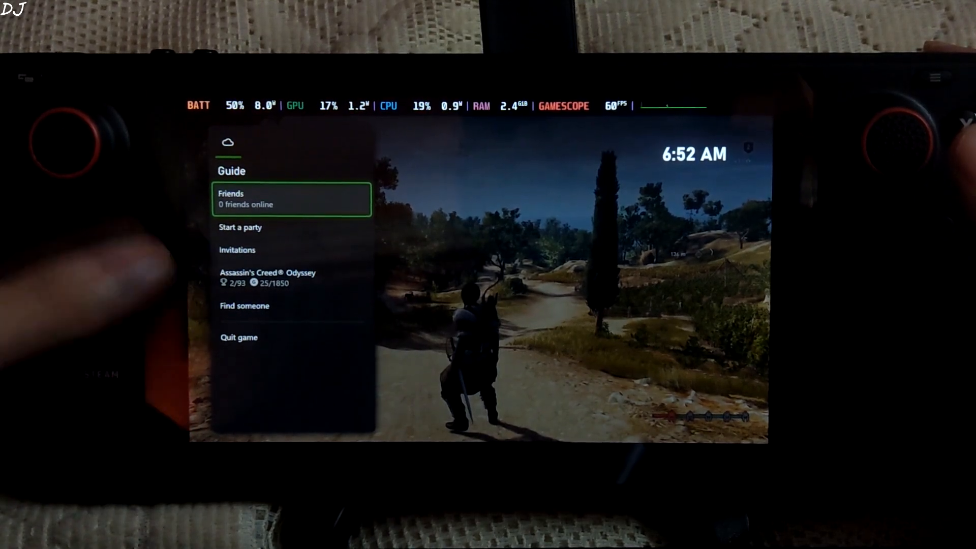
- Select Quit game in the Xbox Guide to bring up the quit confirmation
key("down")
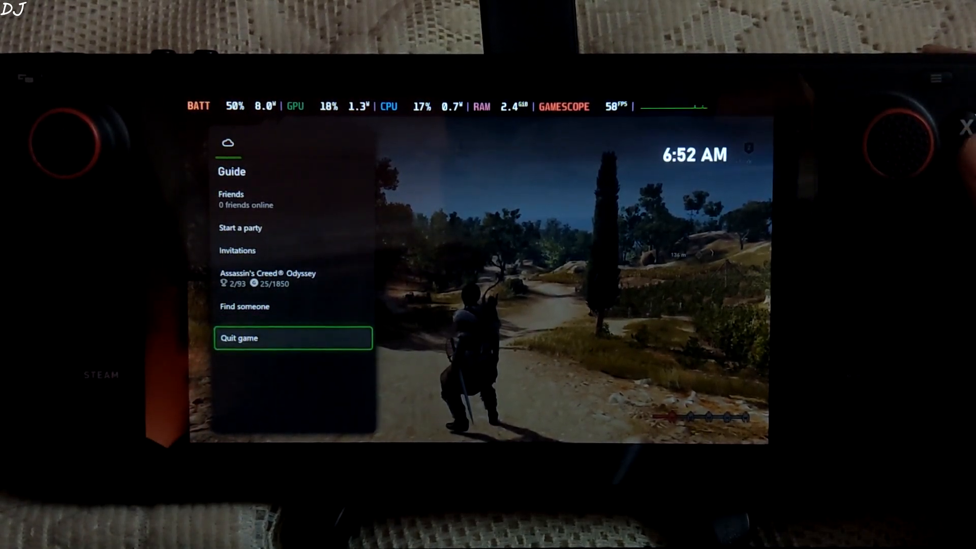
left_click(293, 338)
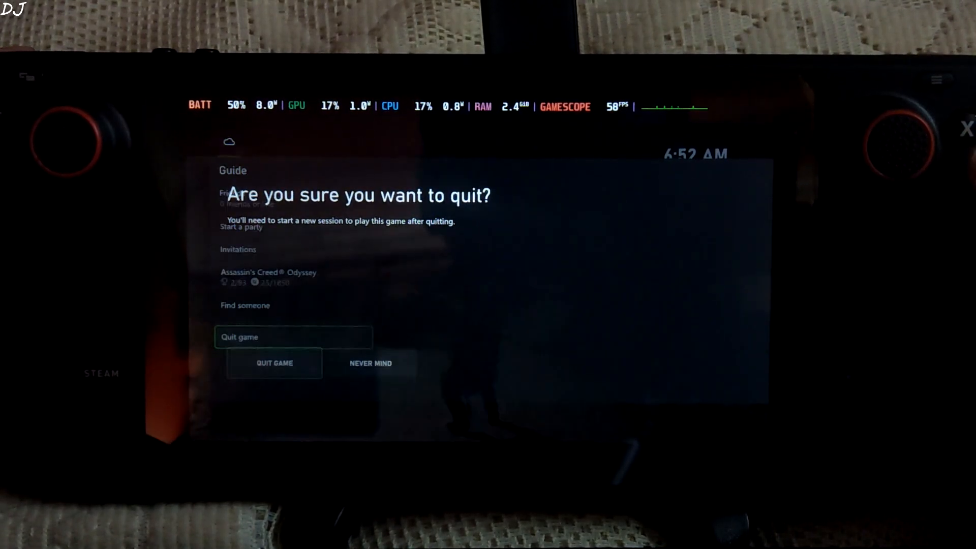